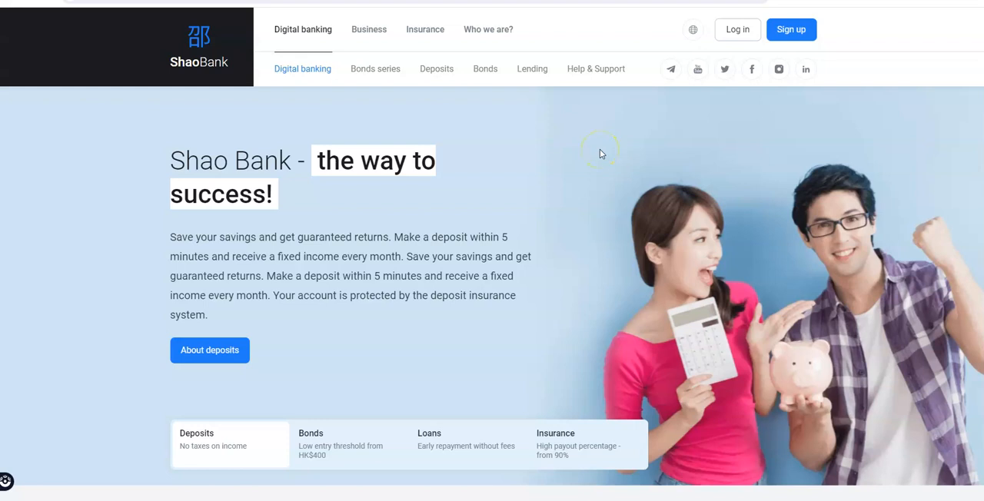
pyautogui.moveTo(602, 151)
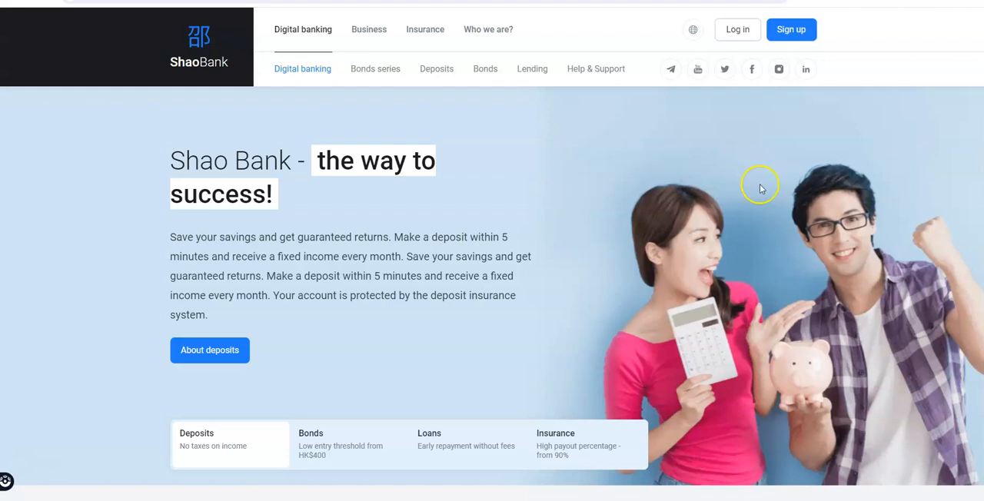
pyautogui.moveTo(767, 178)
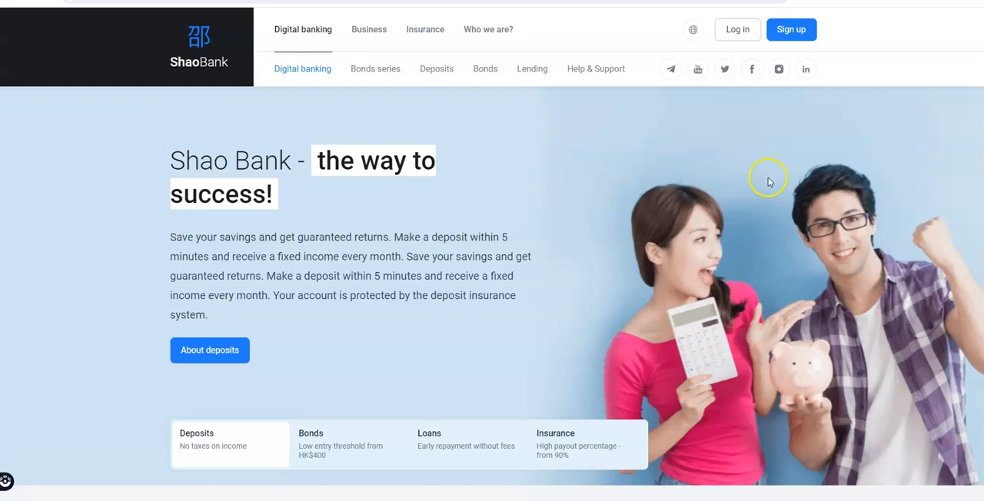
pyautogui.moveTo(944, 315)
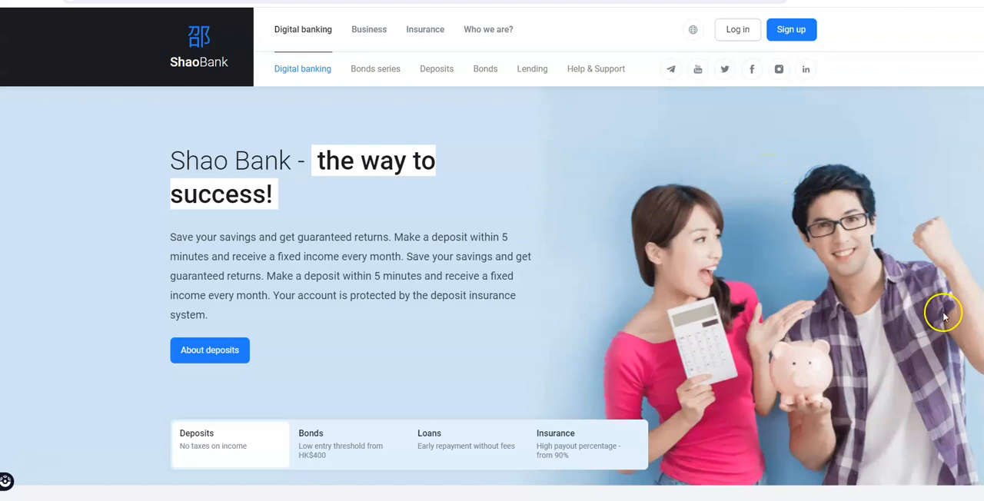
pyautogui.moveTo(743, 215)
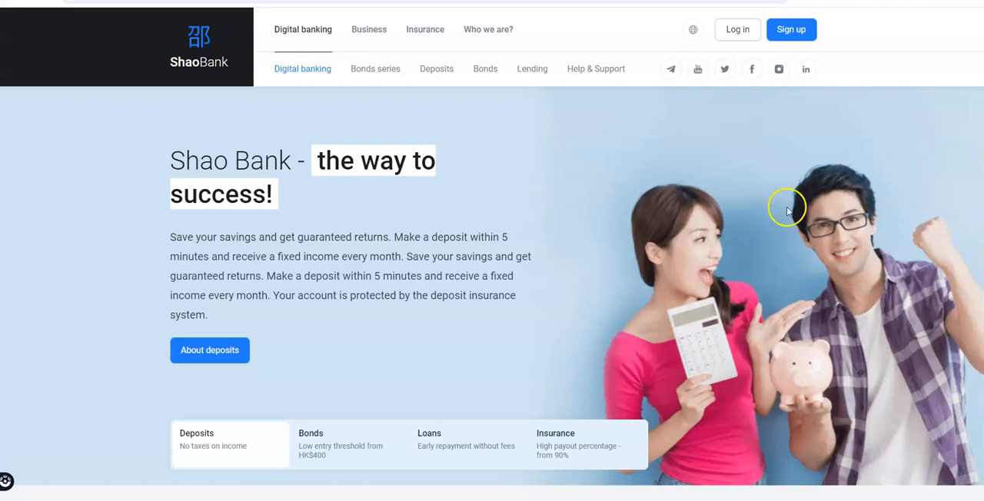
pyautogui.moveTo(733, 171)
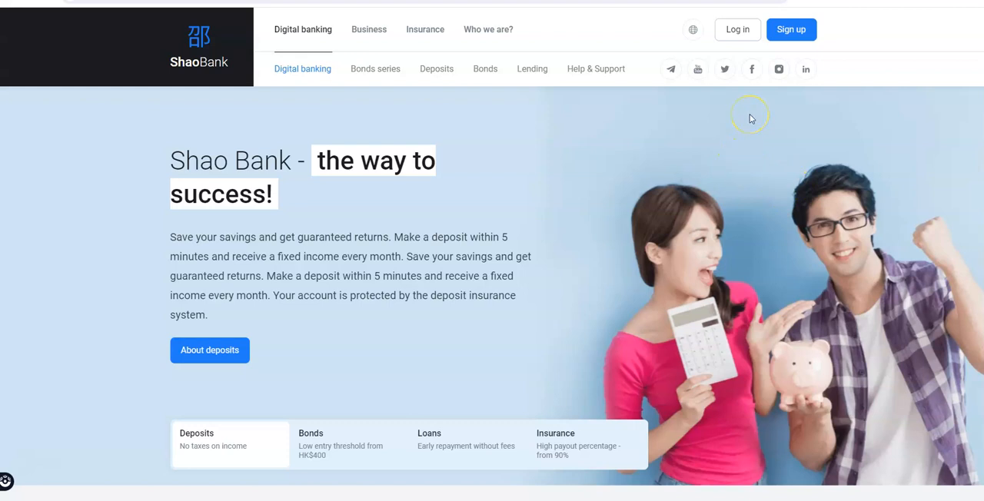
pyautogui.moveTo(435, 68)
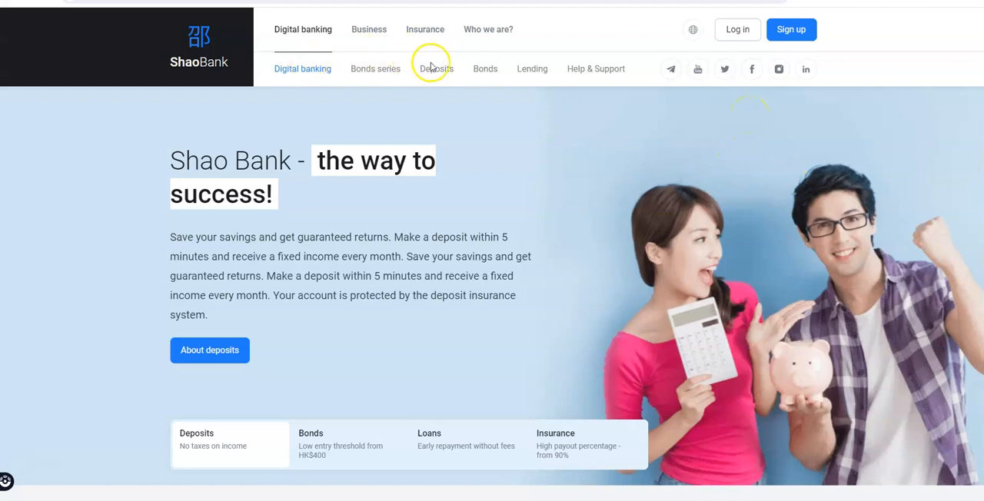
pyautogui.moveTo(492, 80)
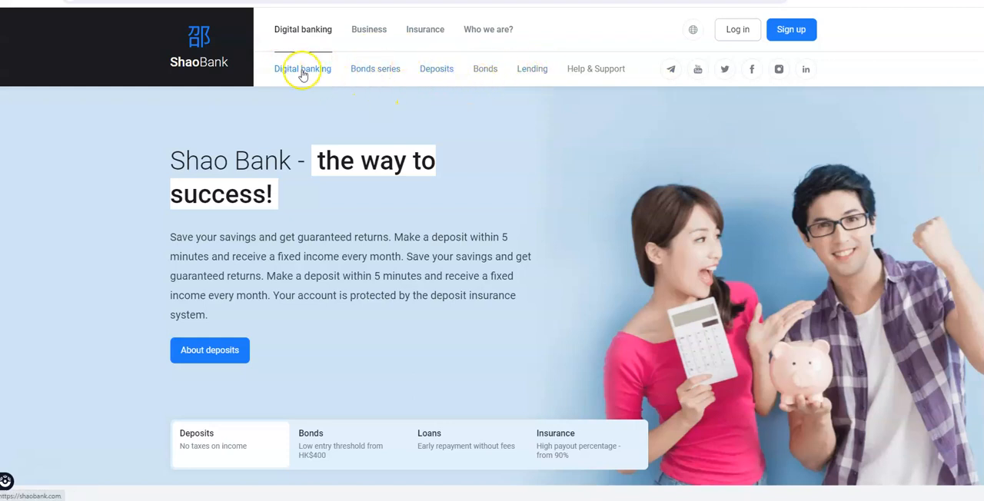
pyautogui.moveTo(317, 84)
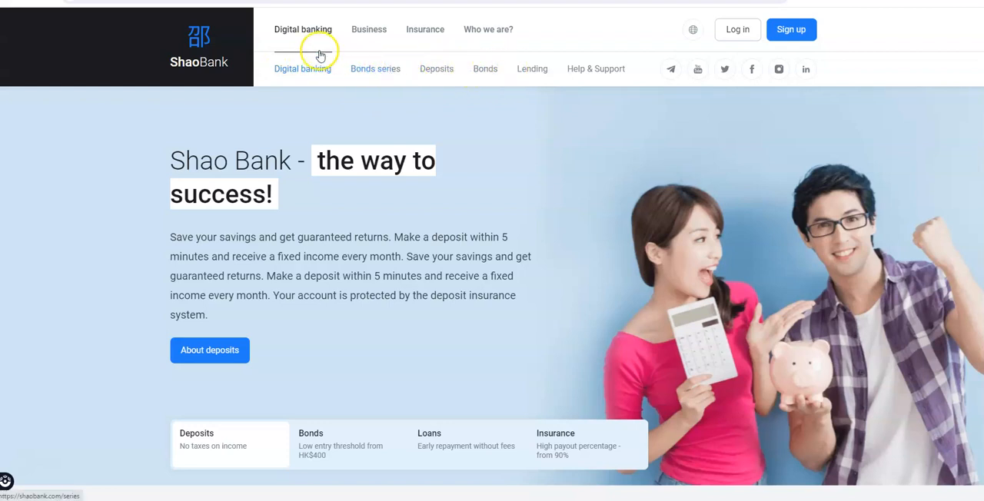
pyautogui.moveTo(399, 82)
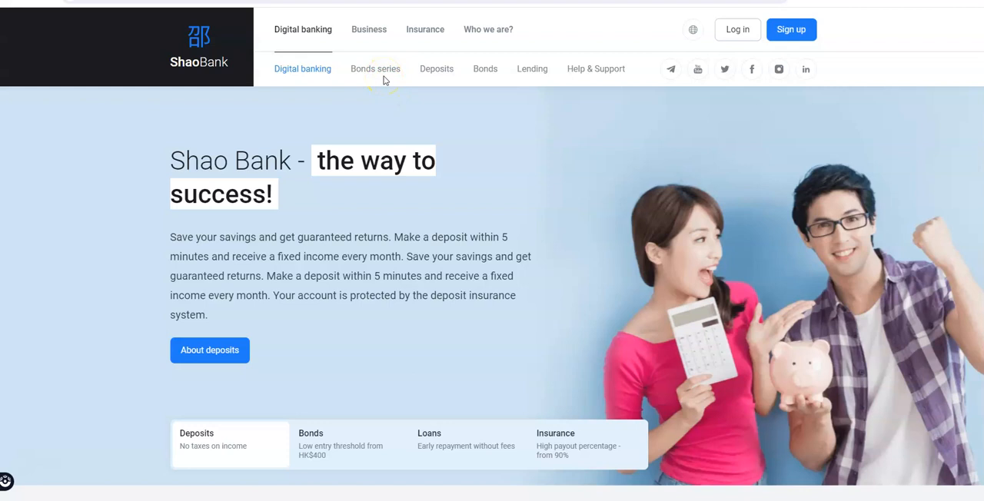
# Step: Open the Bonds series page and read past 'What is bonds?' to the About Shao Bank section
pyautogui.click(375, 69)
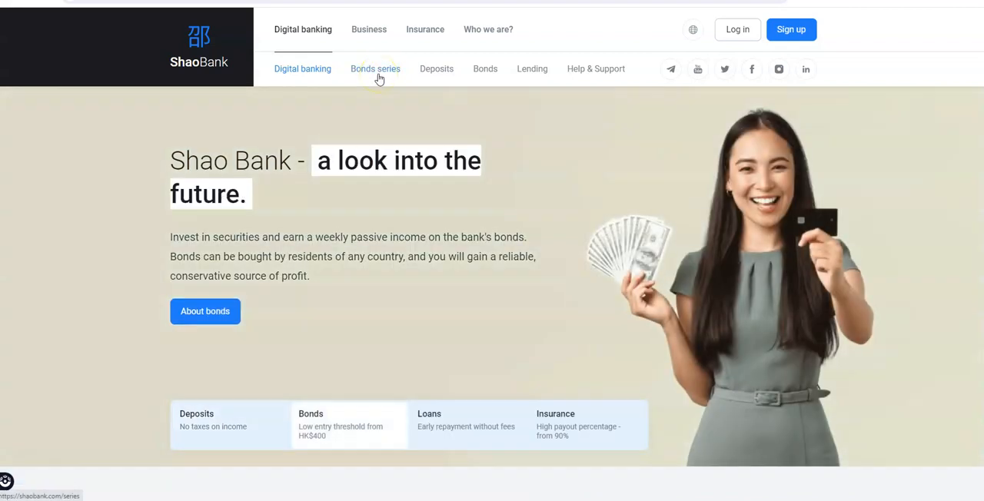
pyautogui.moveTo(391, 77)
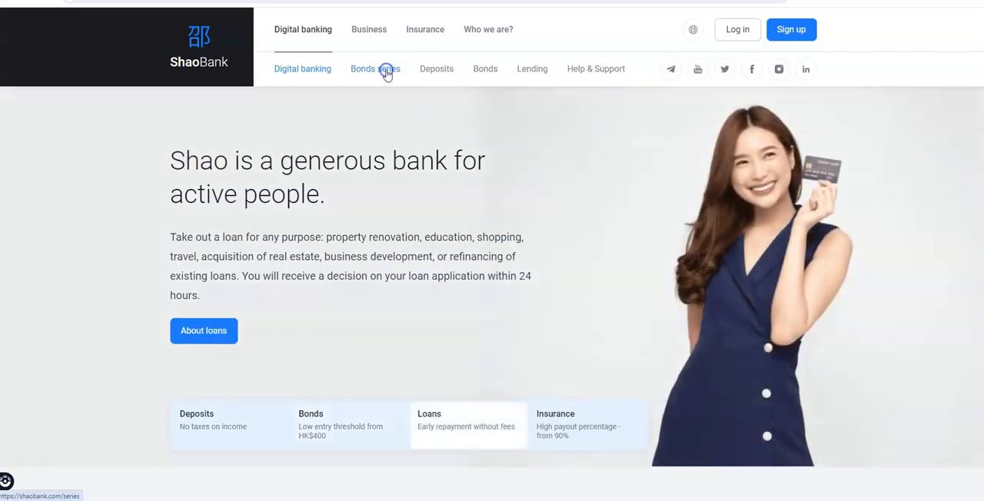
pyautogui.click(375, 69)
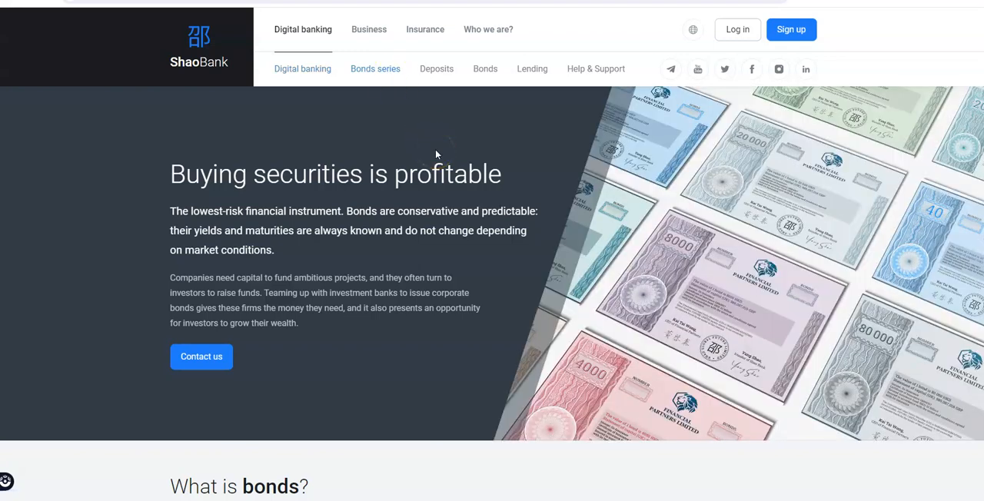
pyautogui.scroll(-3)
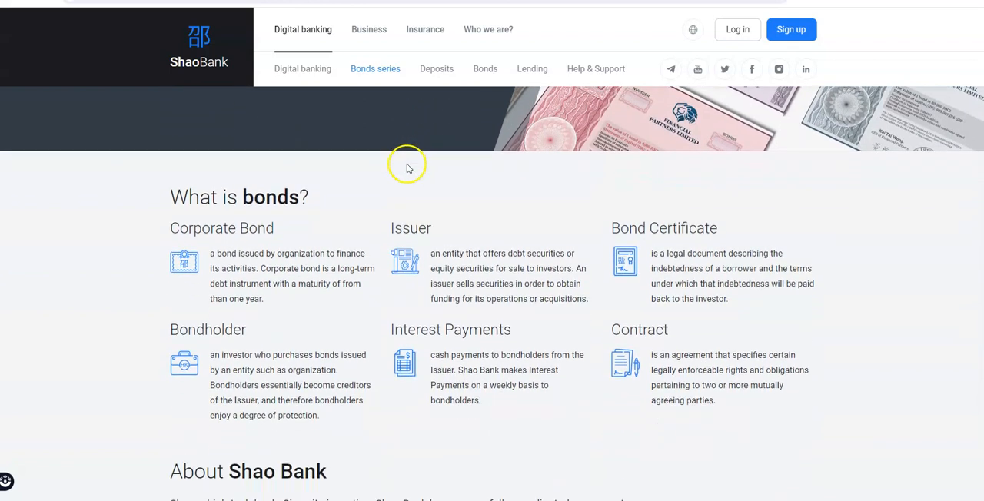
pyautogui.scroll(-3)
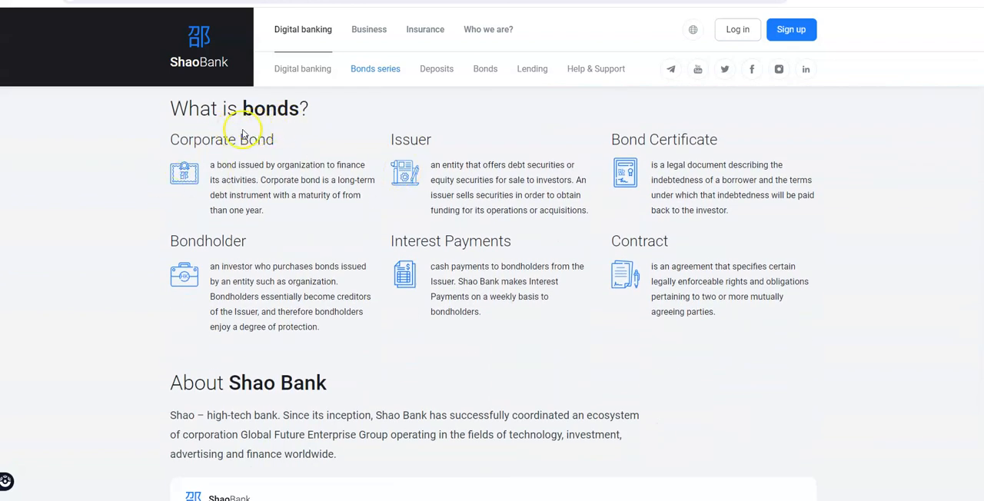
pyautogui.moveTo(400, 171)
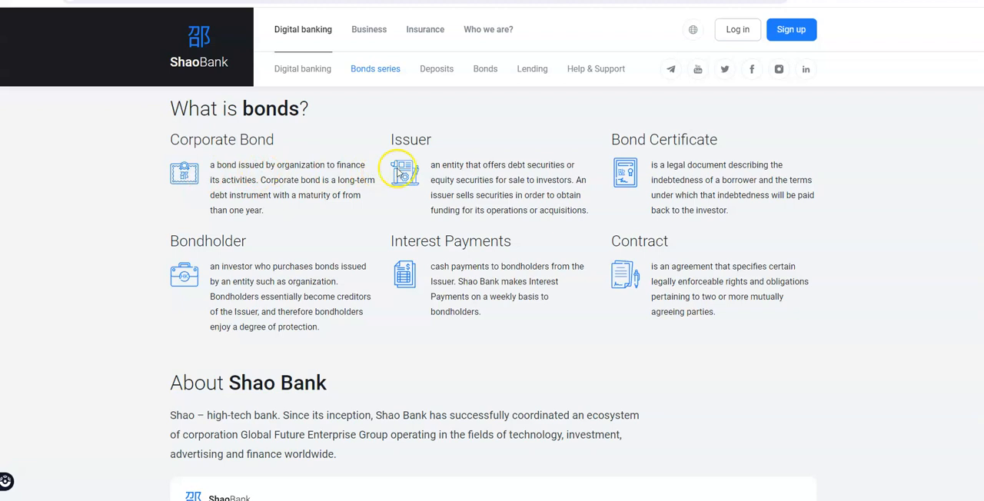
pyautogui.moveTo(576, 153)
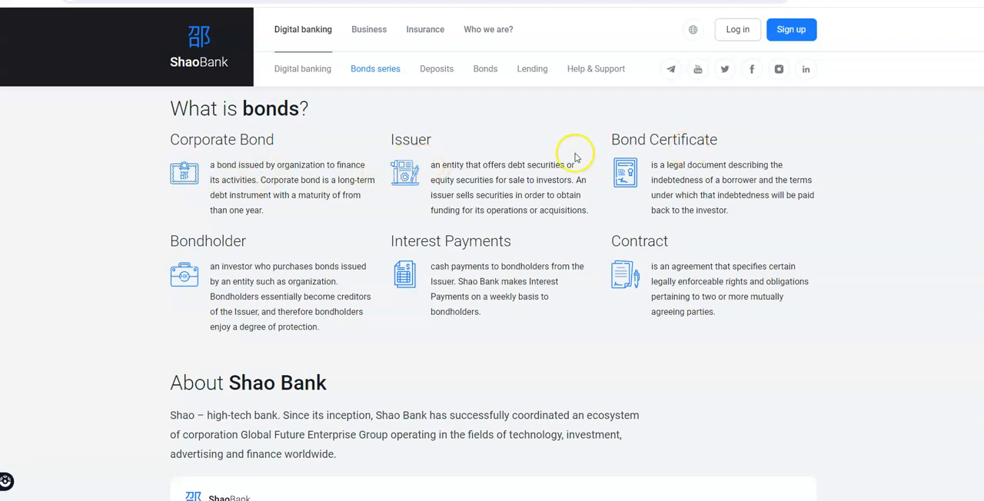
pyautogui.moveTo(298, 216)
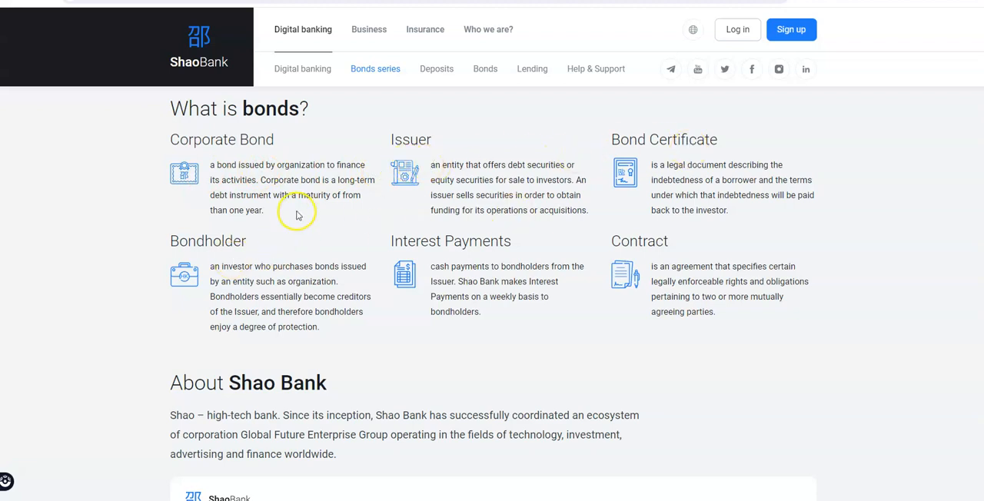
pyautogui.scroll(-3)
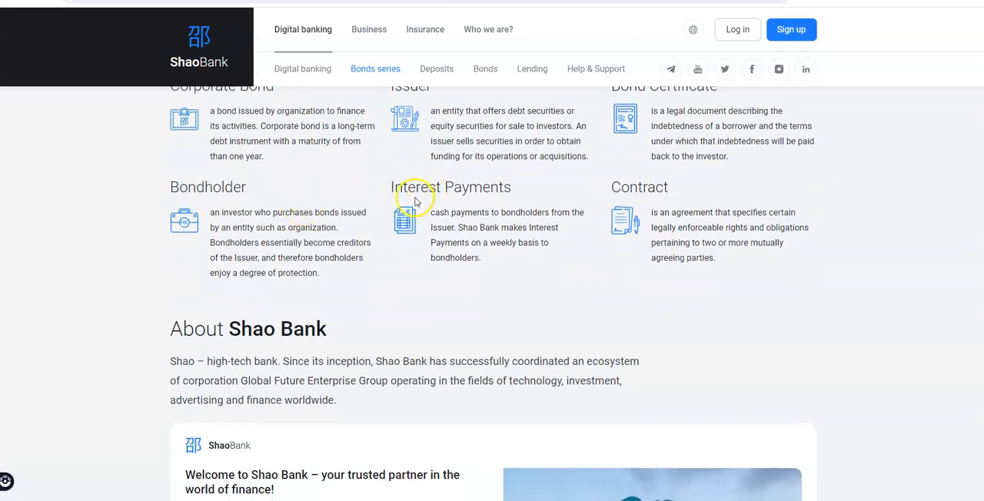
pyautogui.scroll(-3)
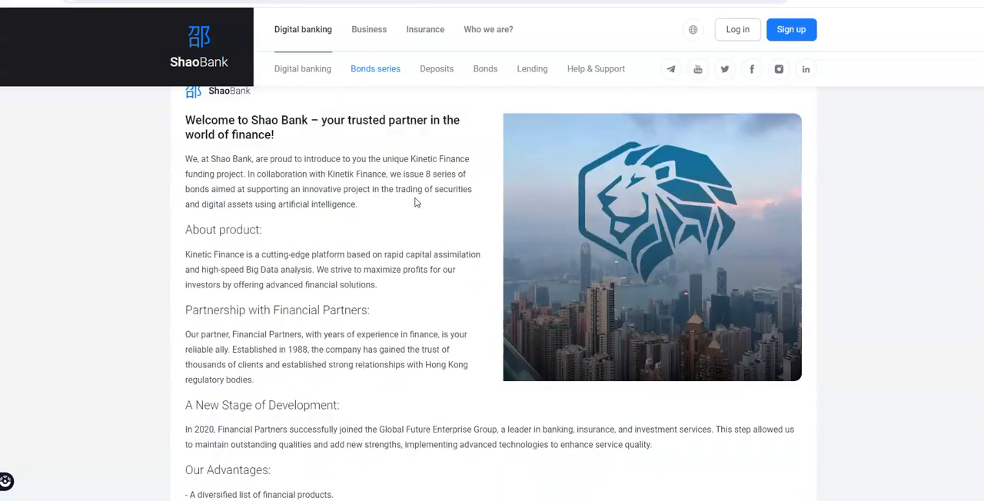
# Step: Review the FP 1–3 bond cards' yields, terms, limits and prices above FP 4–6
pyautogui.scroll(-3)
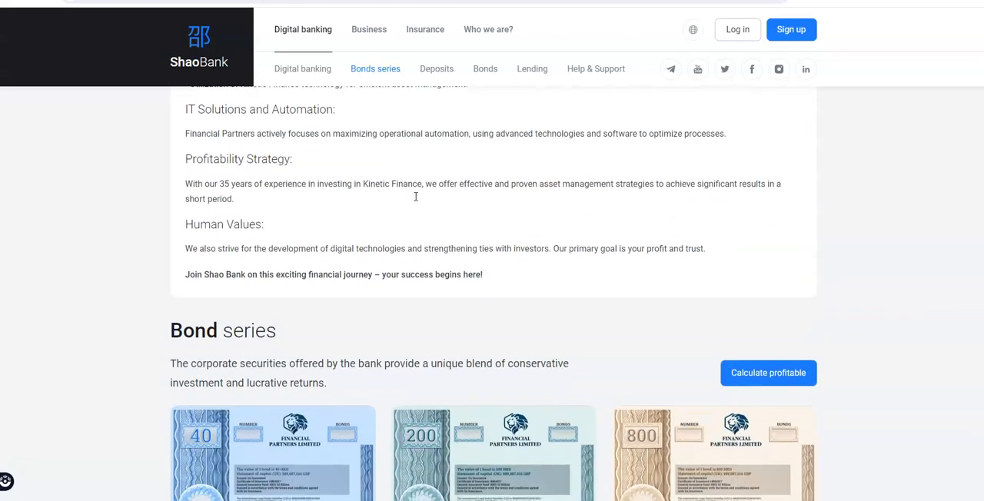
pyautogui.scroll(-3)
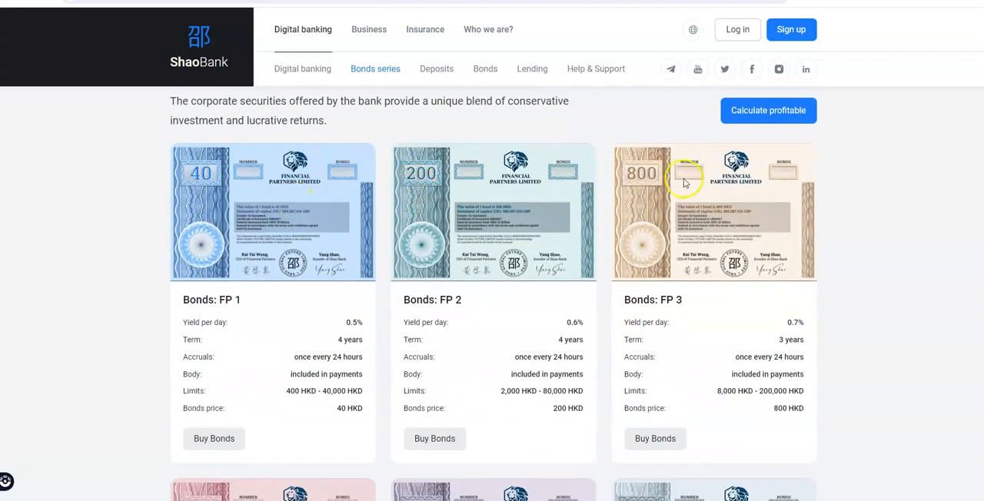
pyautogui.scroll(-3)
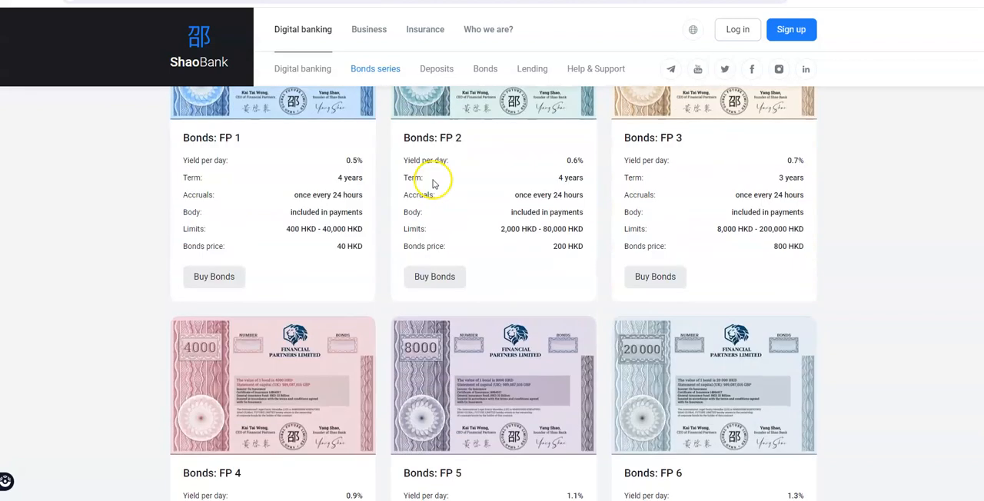
pyautogui.scroll(-3)
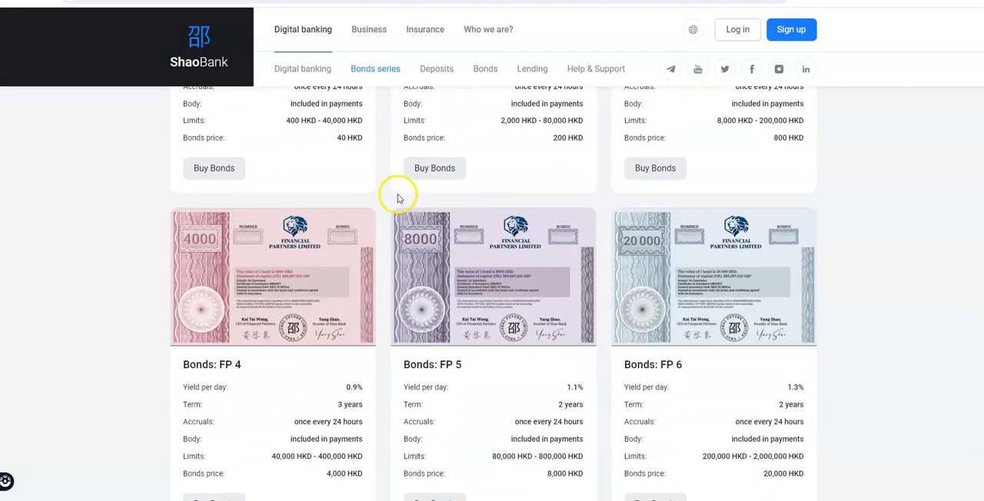
pyautogui.scroll(-3)
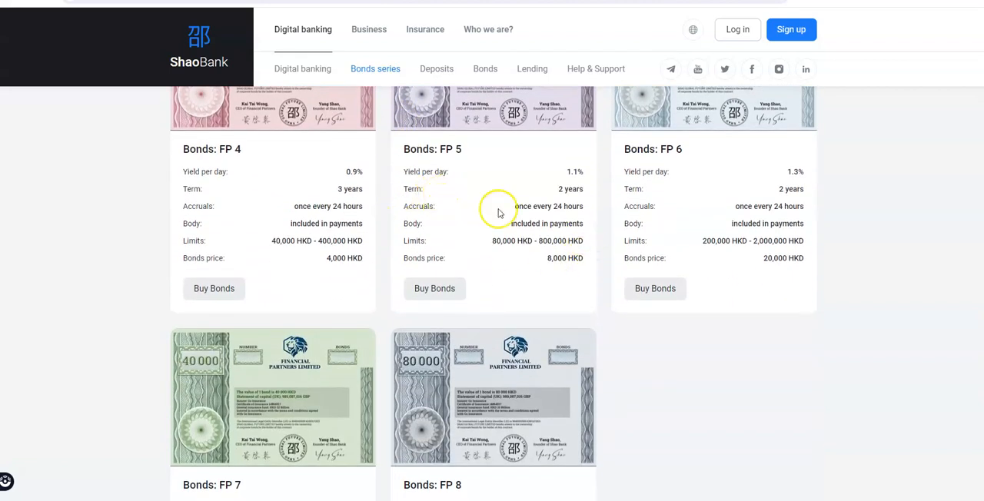
pyautogui.scroll(-3)
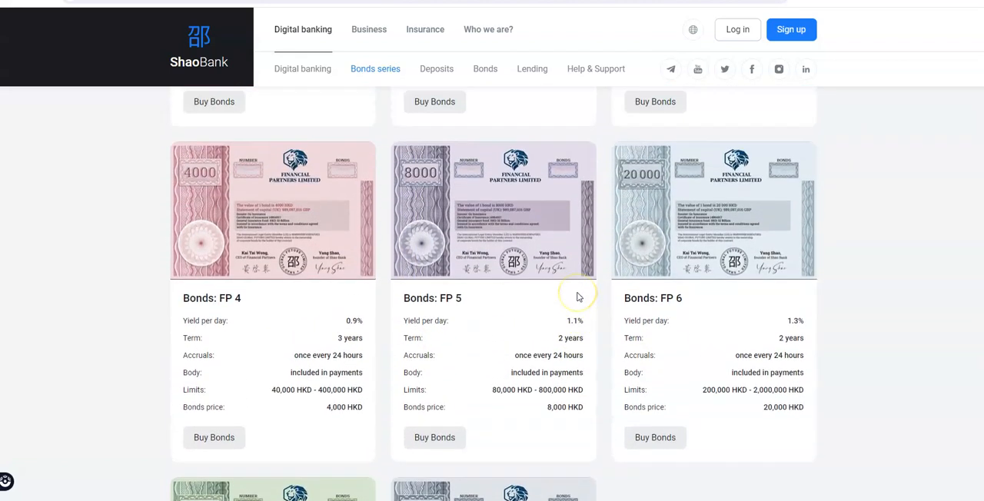
pyautogui.scroll(3)
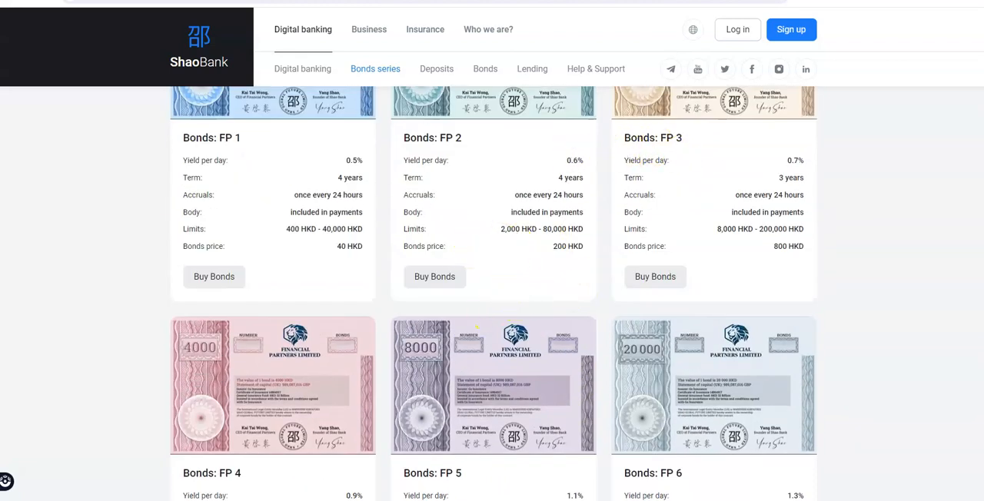
pyautogui.moveTo(577, 419)
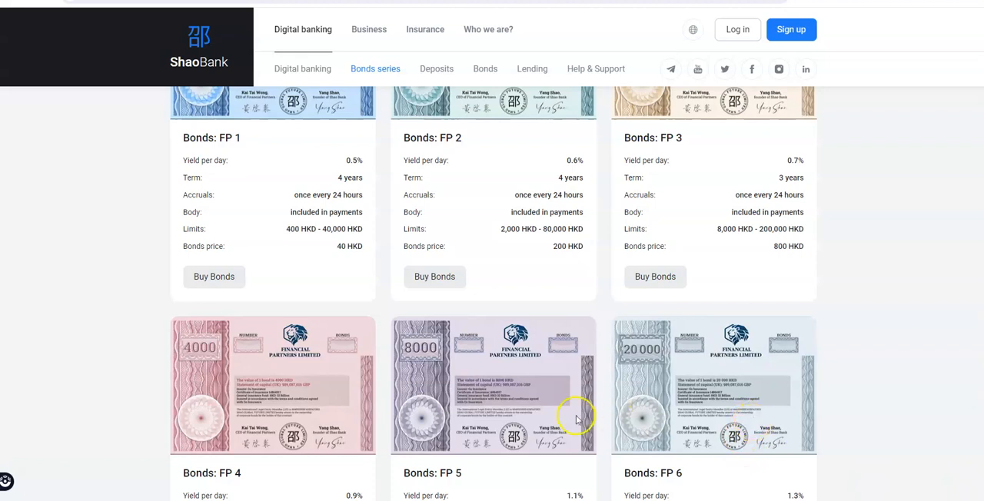
pyautogui.moveTo(519, 149)
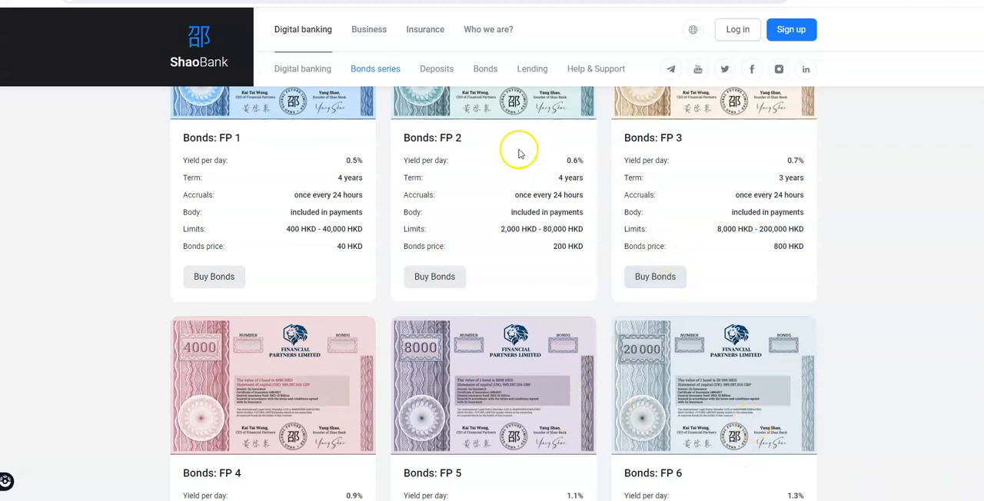
pyautogui.moveTo(585, 155)
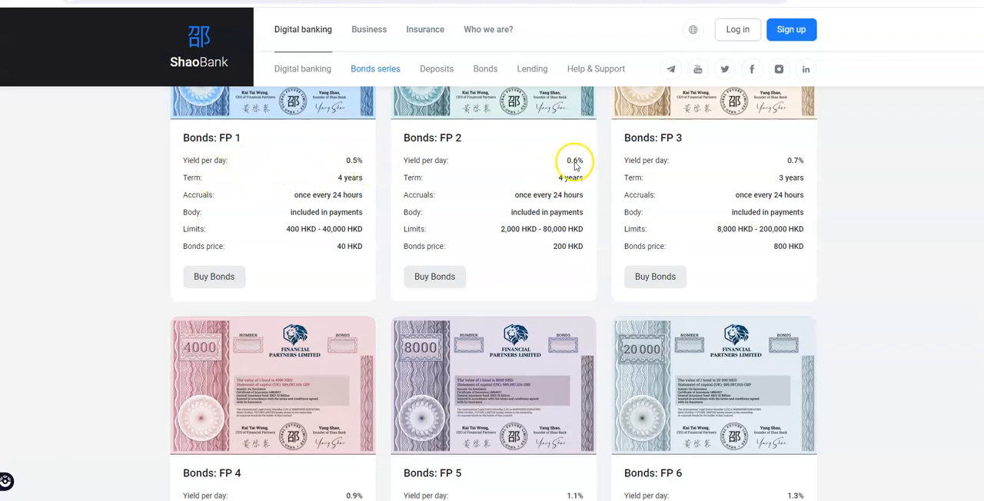
pyautogui.moveTo(764, 229)
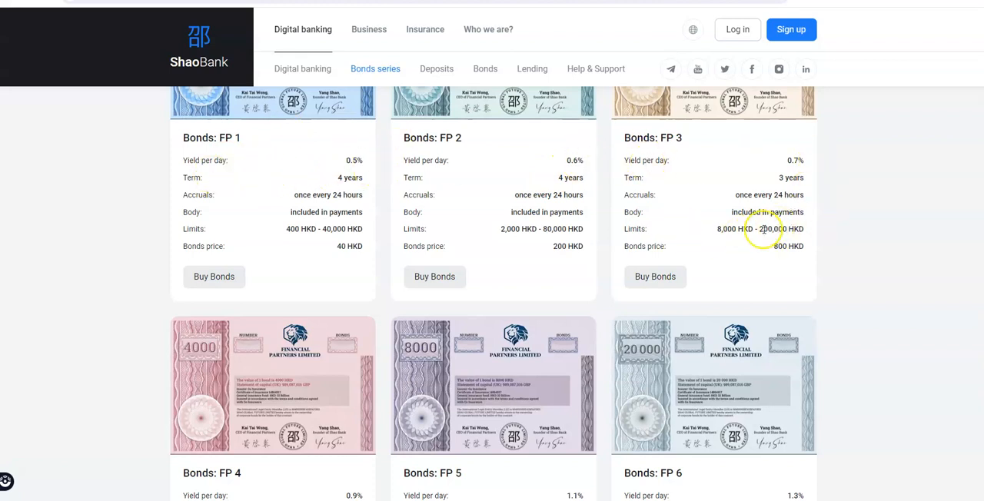
pyautogui.moveTo(796, 217)
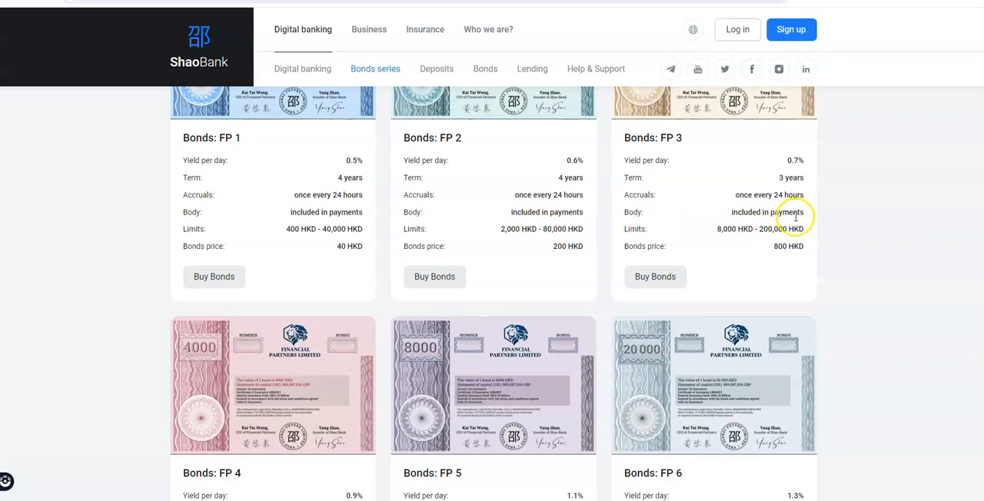
pyautogui.scroll(-3)
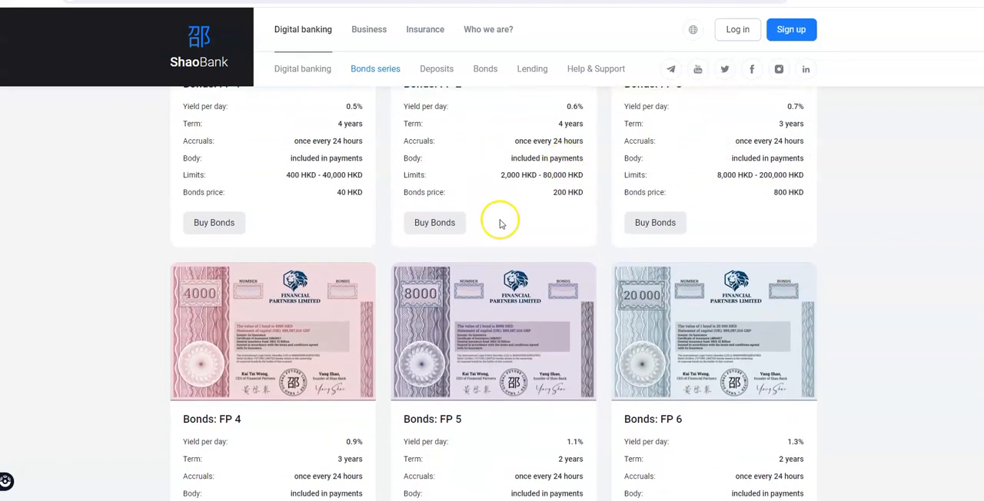
pyautogui.moveTo(727, 185)
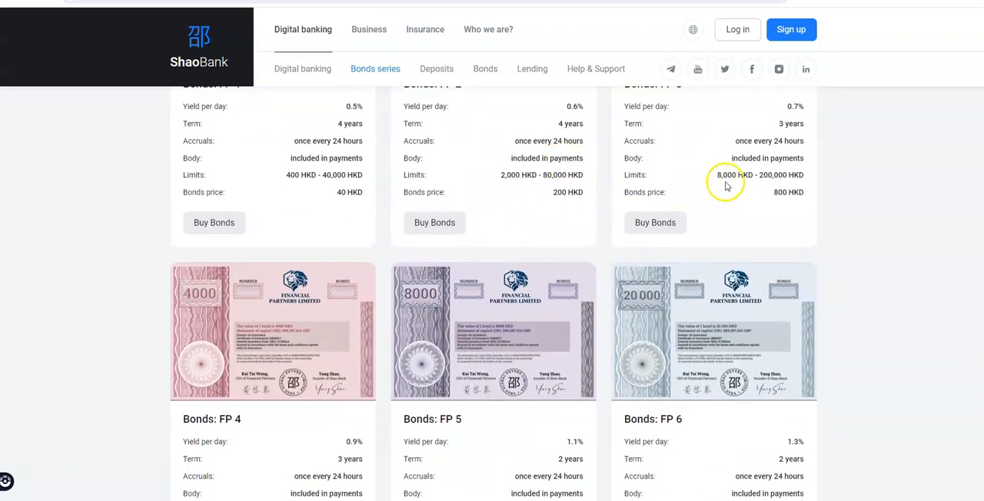
# Step: Read past the FP 4–8 bond cards down to the 'What is bonds?' explanation
pyautogui.scroll(-3)
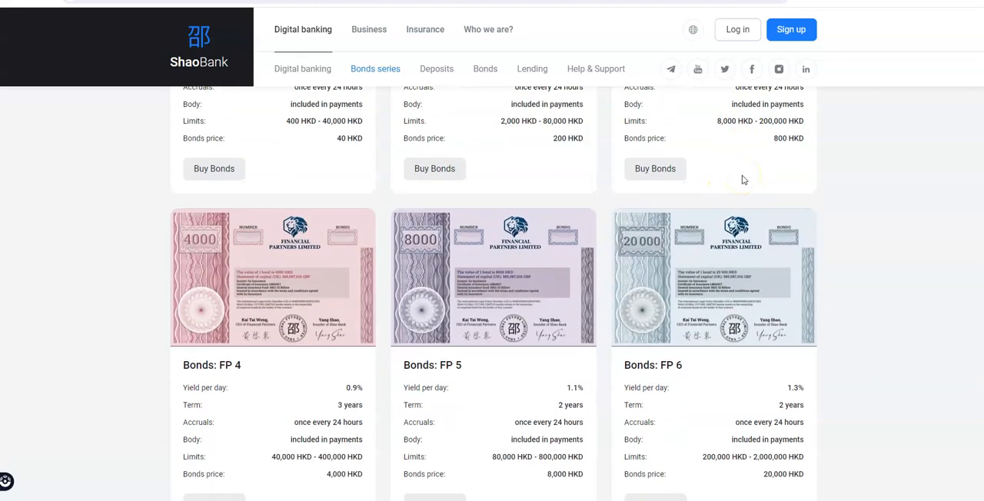
pyautogui.moveTo(662, 253)
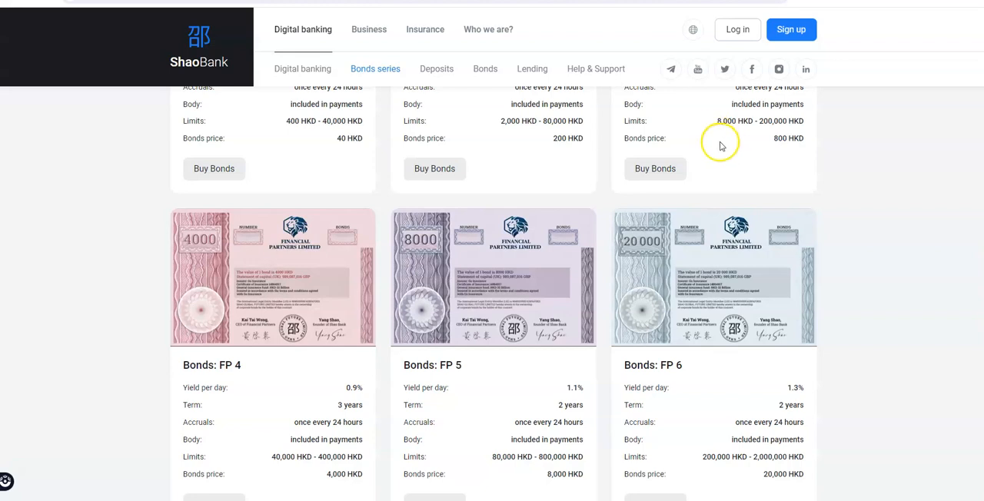
pyautogui.moveTo(634, 127)
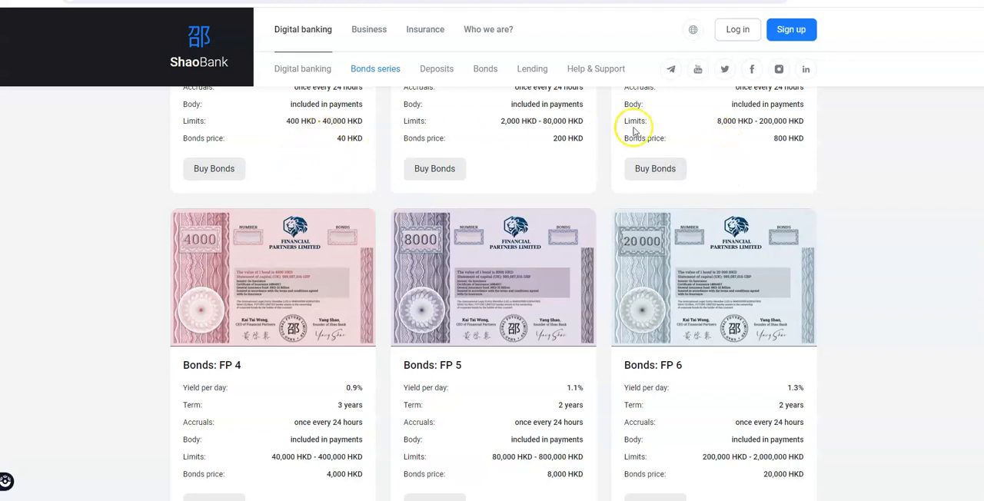
pyautogui.moveTo(768, 330)
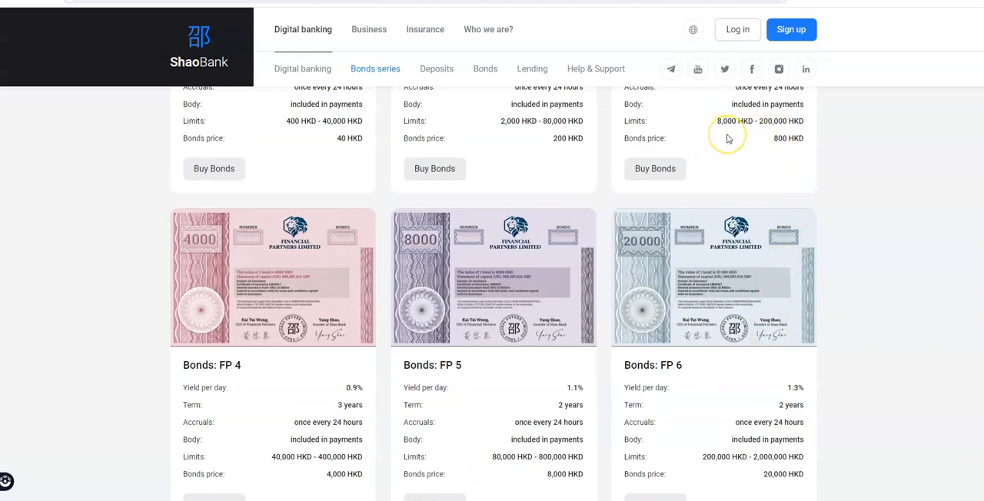
pyautogui.moveTo(776, 183)
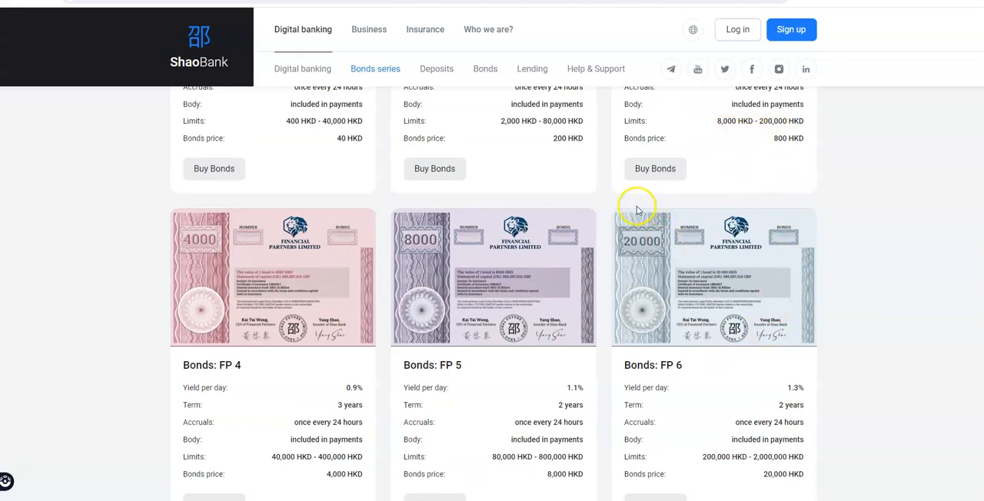
pyautogui.scroll(-3)
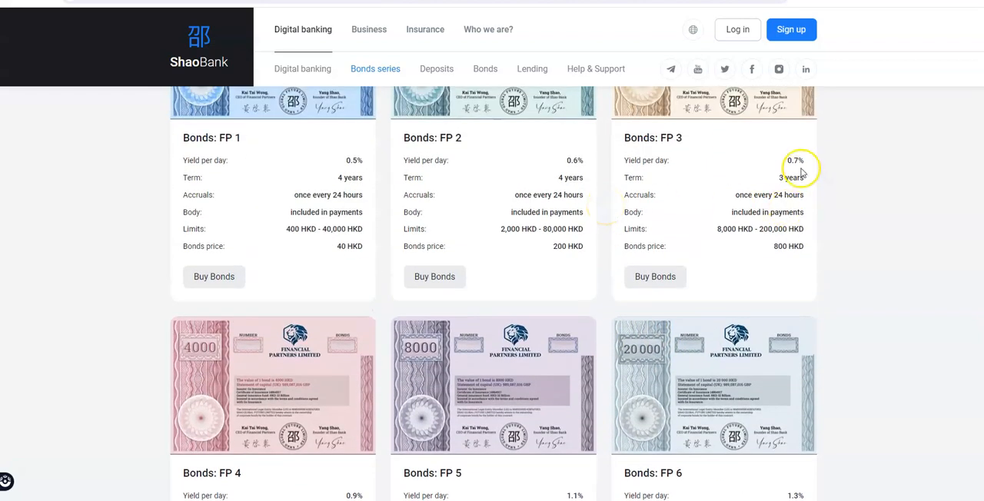
pyautogui.moveTo(767, 213)
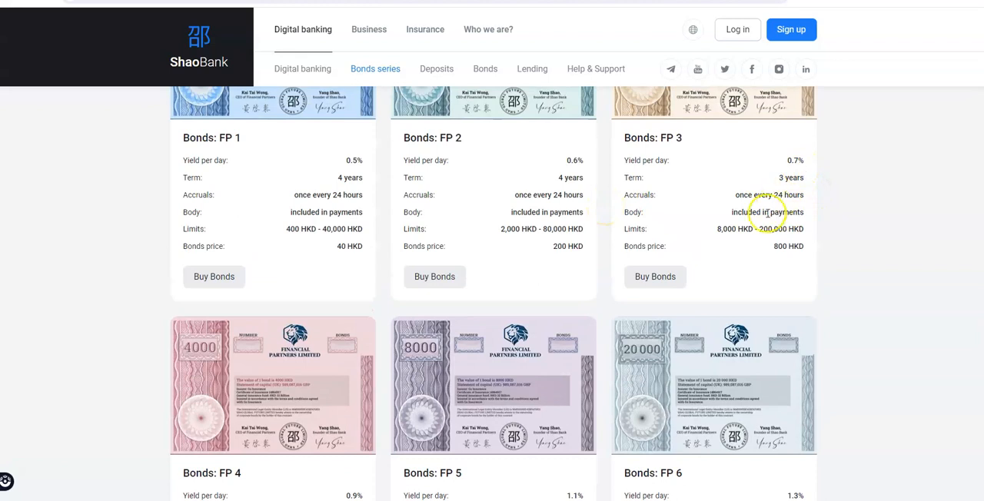
pyautogui.moveTo(804, 170)
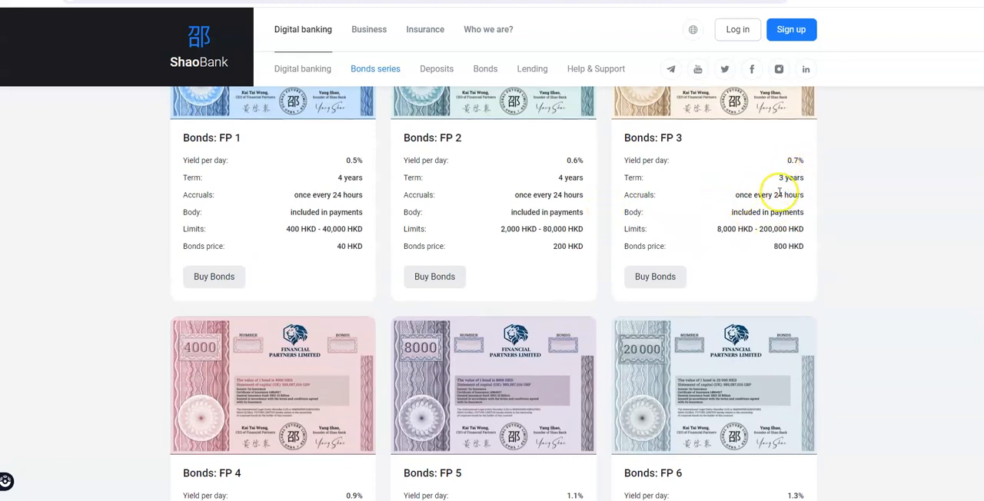
pyautogui.scroll(-3)
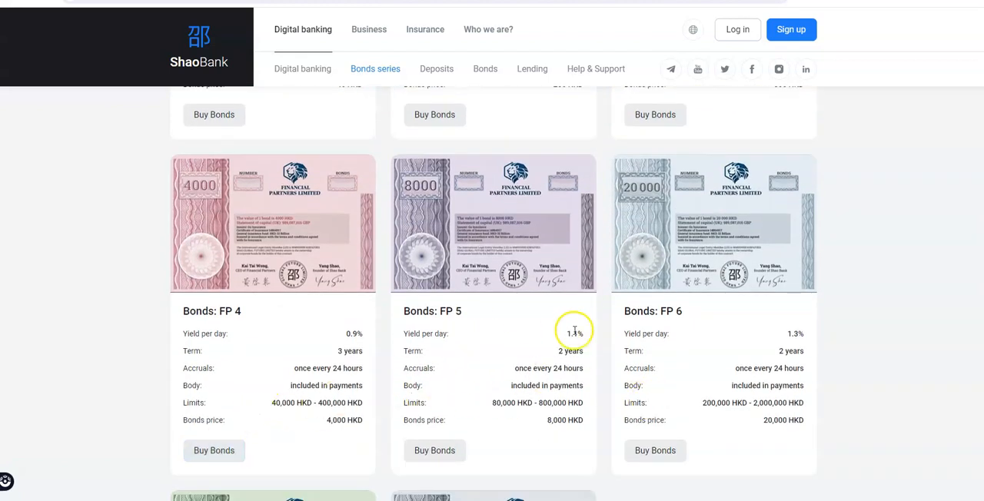
pyautogui.moveTo(327, 333)
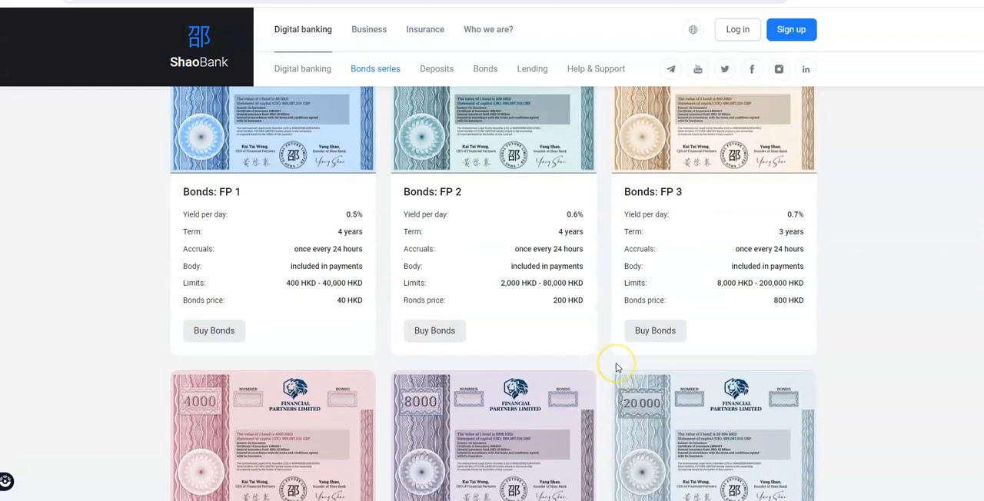
pyautogui.scroll(-3)
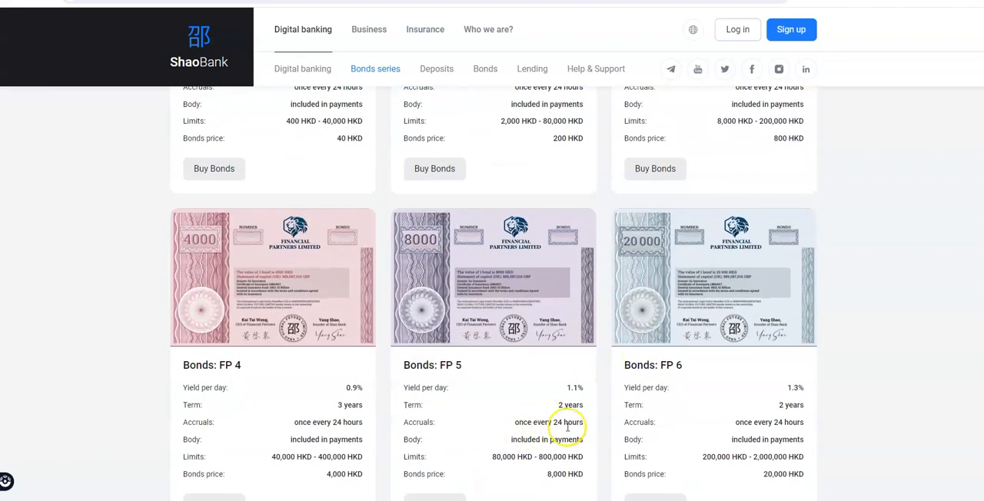
pyautogui.moveTo(815, 397)
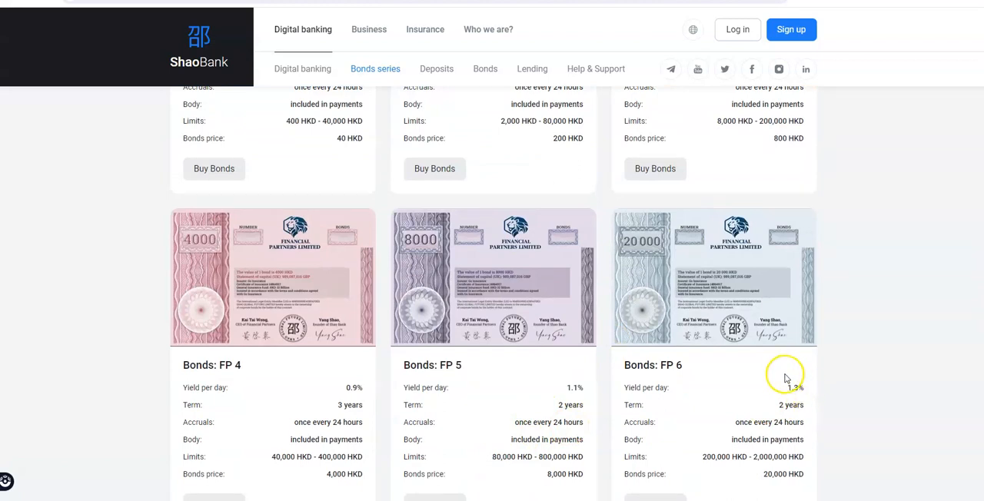
pyautogui.moveTo(642, 281)
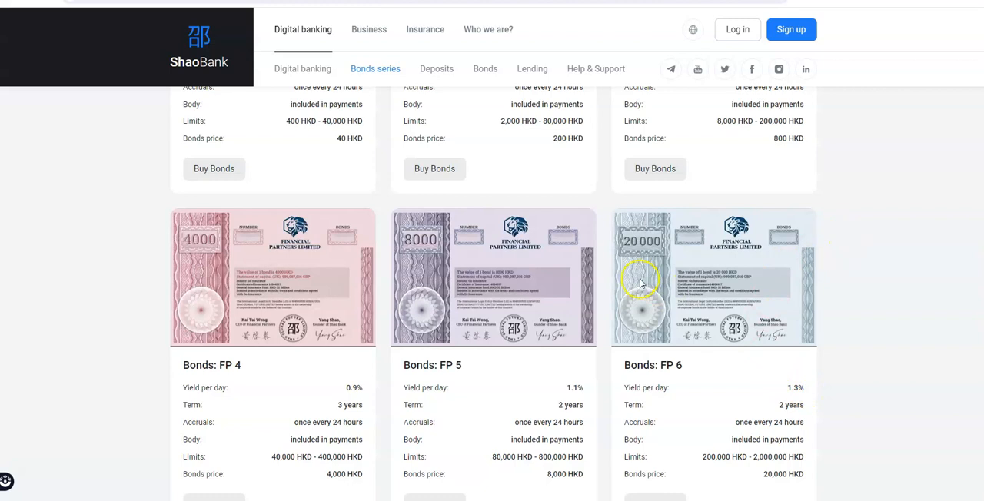
pyautogui.scroll(-3)
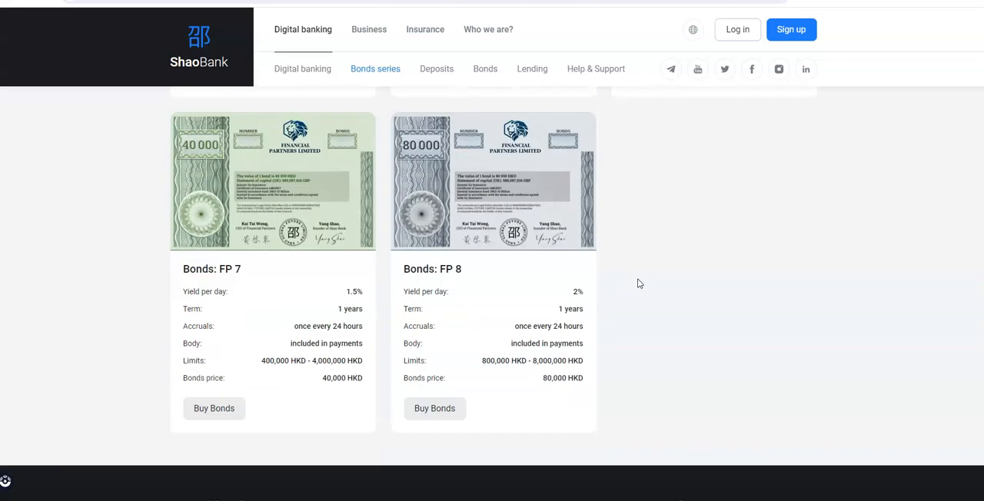
pyautogui.scroll(-3)
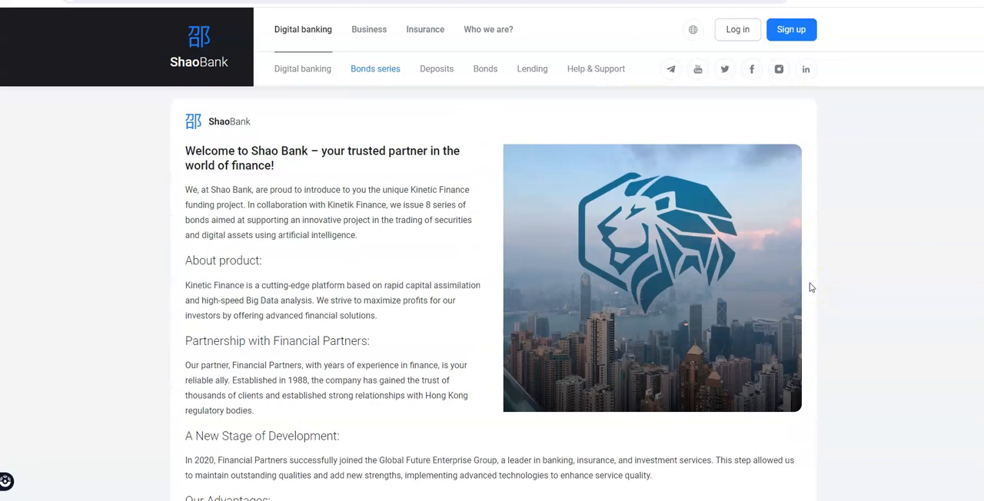
pyautogui.scroll(-3)
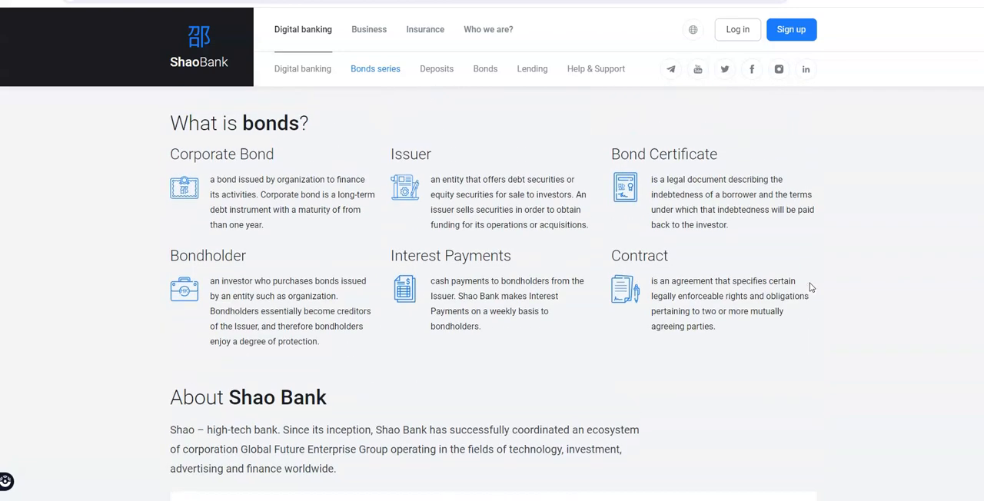
pyautogui.scroll(3)
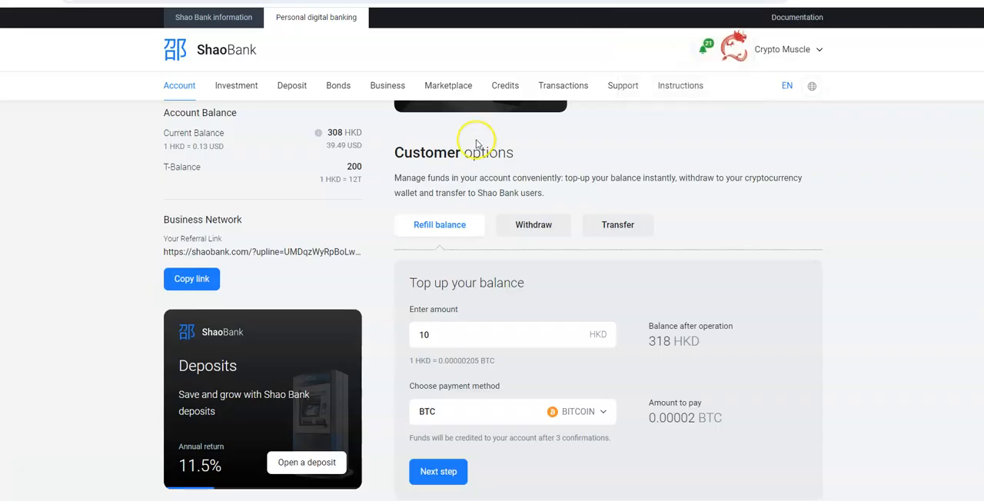
pyautogui.moveTo(231, 170)
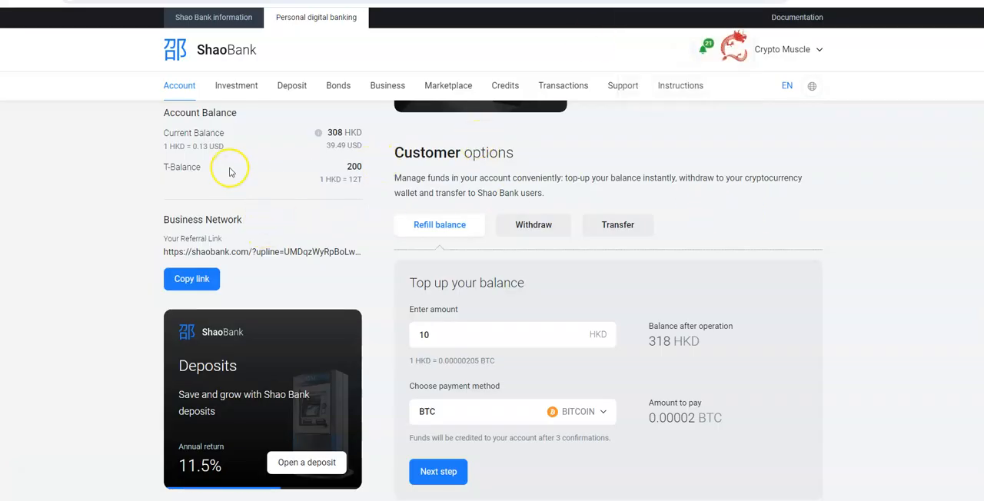
pyautogui.moveTo(257, 148)
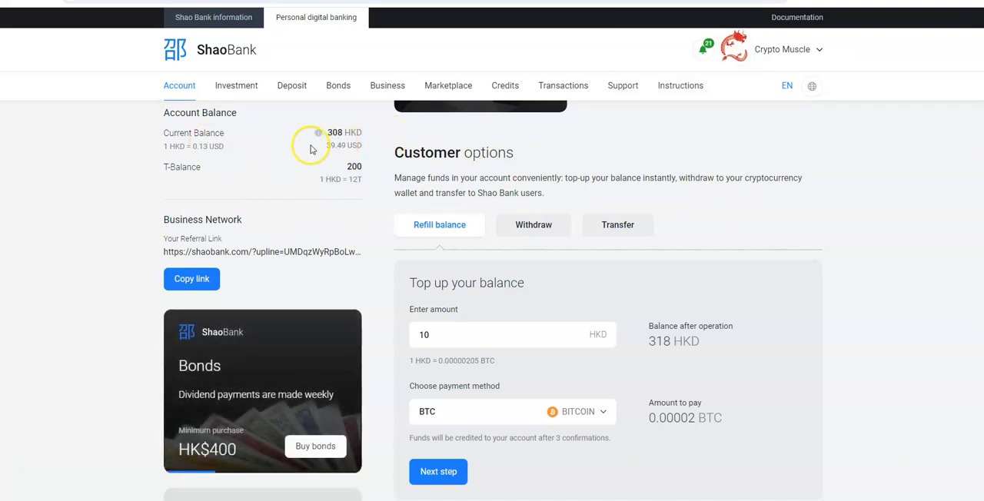
pyautogui.moveTo(350, 158)
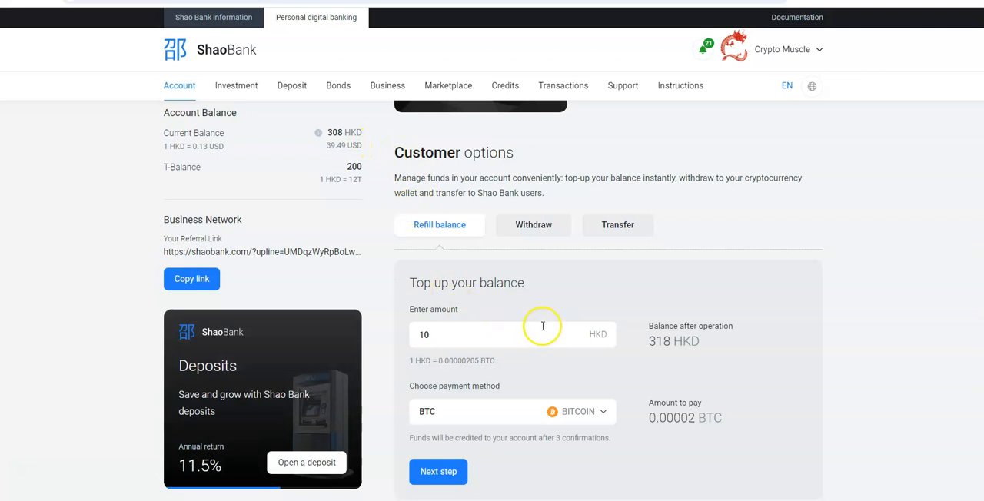
pyautogui.moveTo(478, 270)
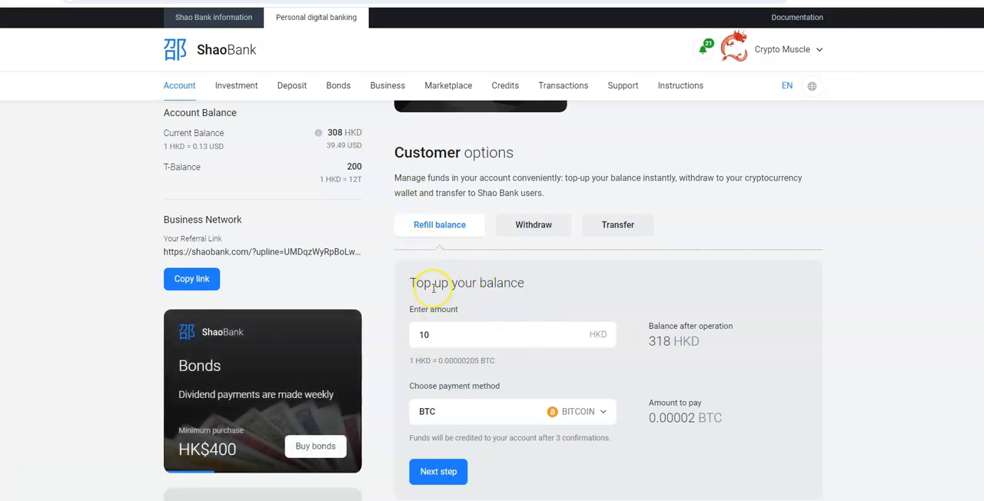
pyautogui.moveTo(584, 258)
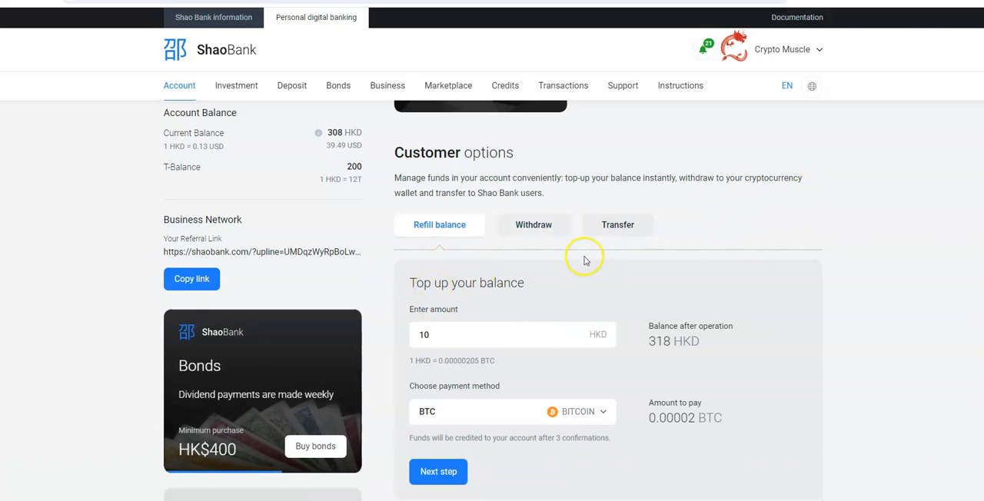
pyautogui.moveTo(638, 302)
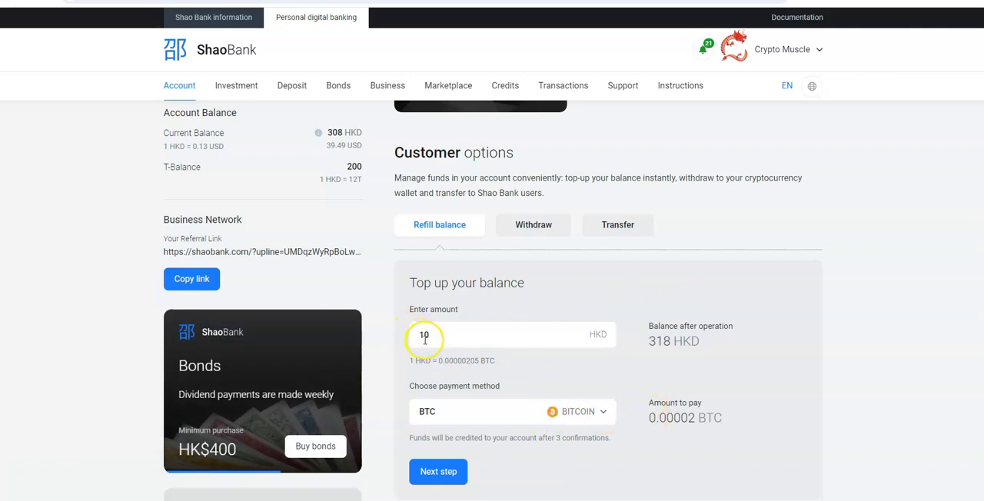
pyautogui.moveTo(369, 293)
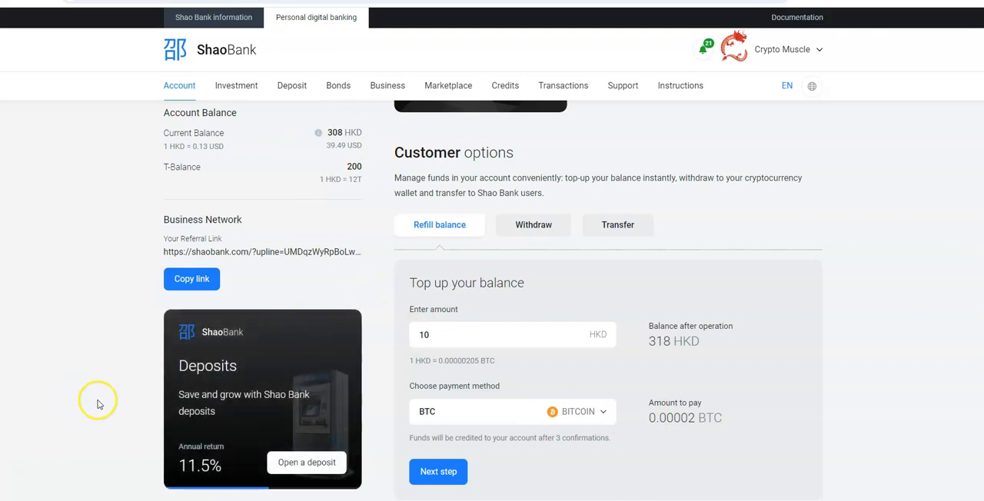
pyautogui.moveTo(77, 408)
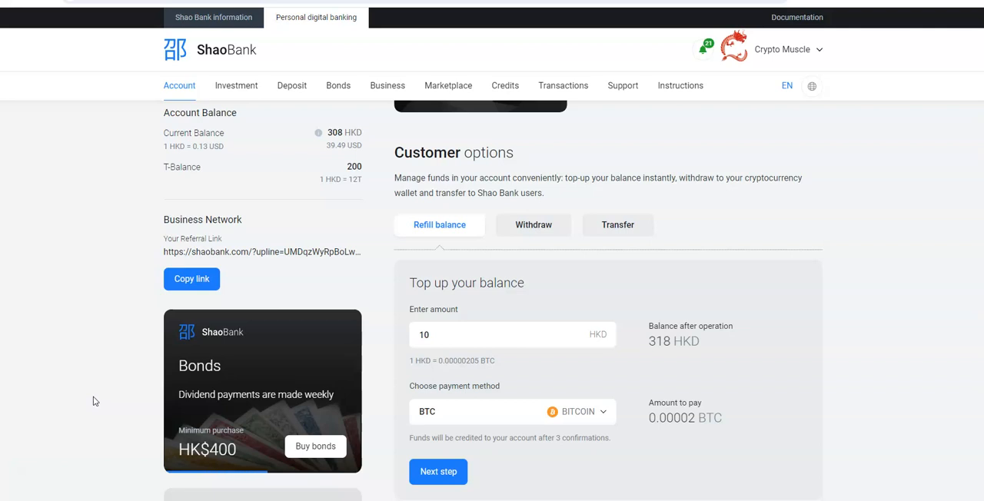
pyautogui.moveTo(119, 402)
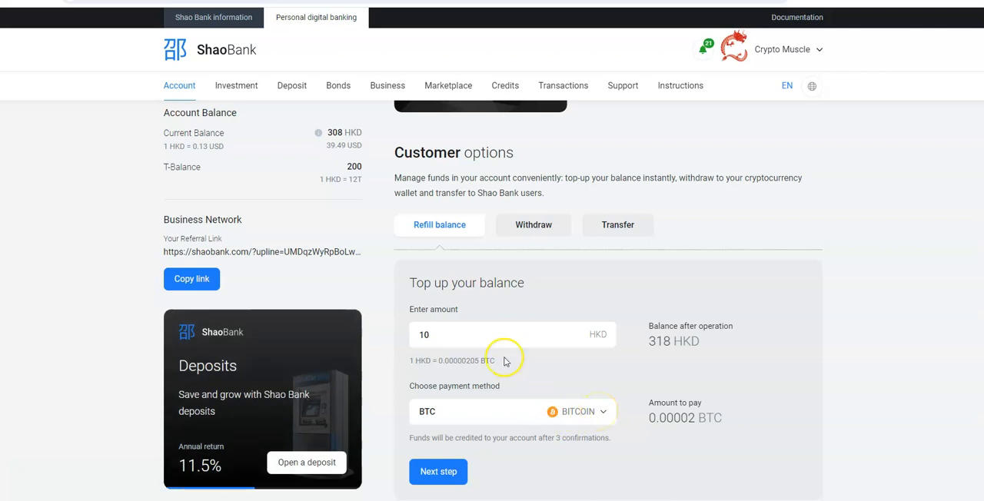
pyautogui.moveTo(277, 129)
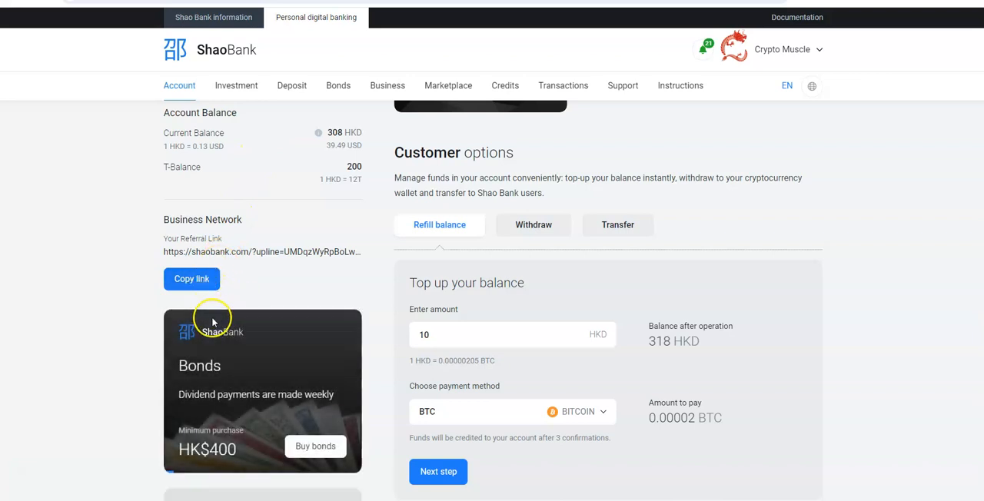
# Step: Enter 308 as the amount, then switch from Refill balance to the Withdraw form
pyautogui.click(424, 334)
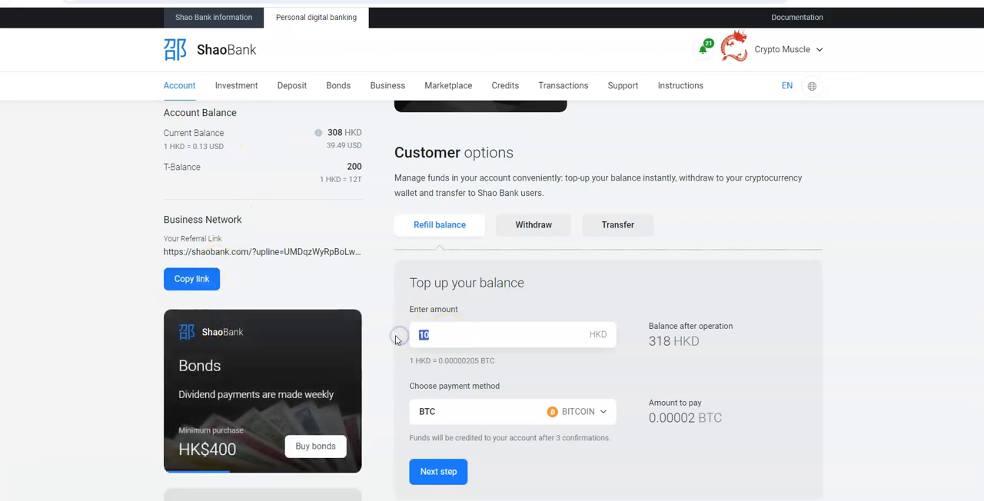
pyautogui.write('3')
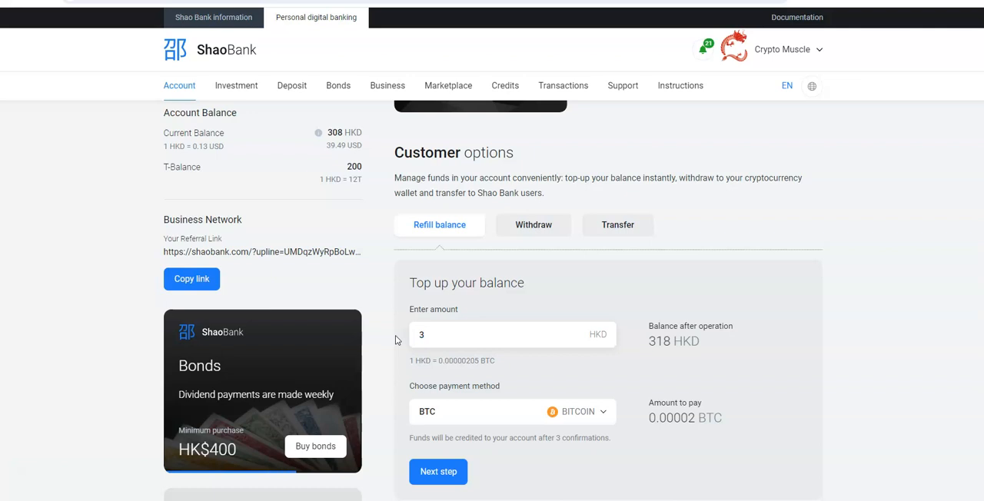
pyautogui.click(507, 334)
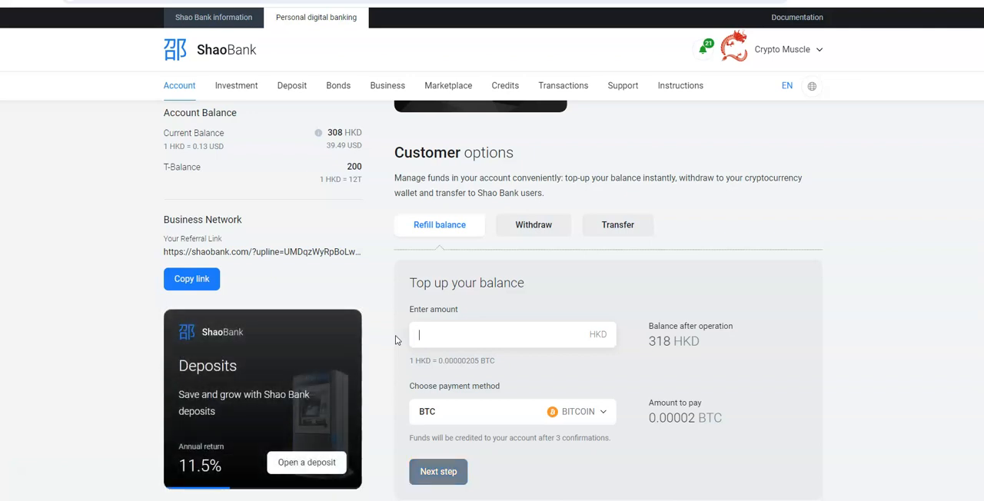
pyautogui.write('308')
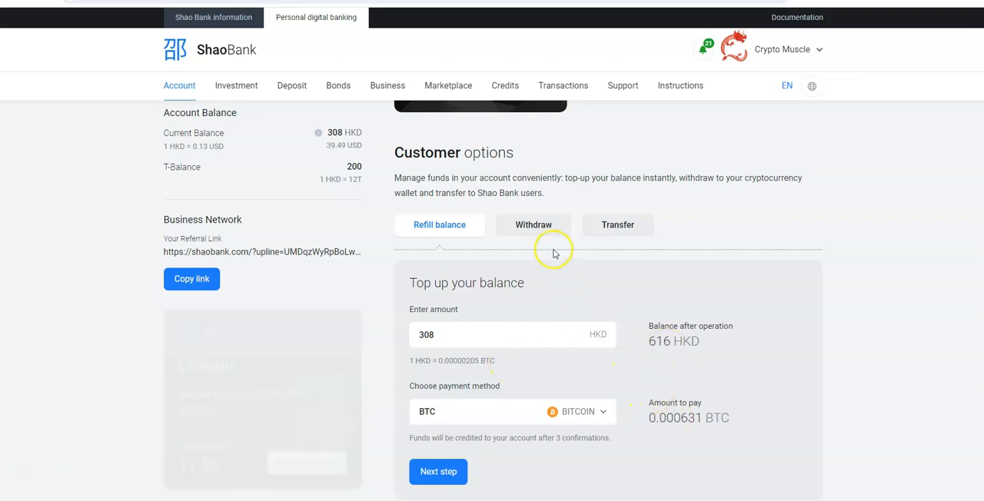
pyautogui.click(533, 224)
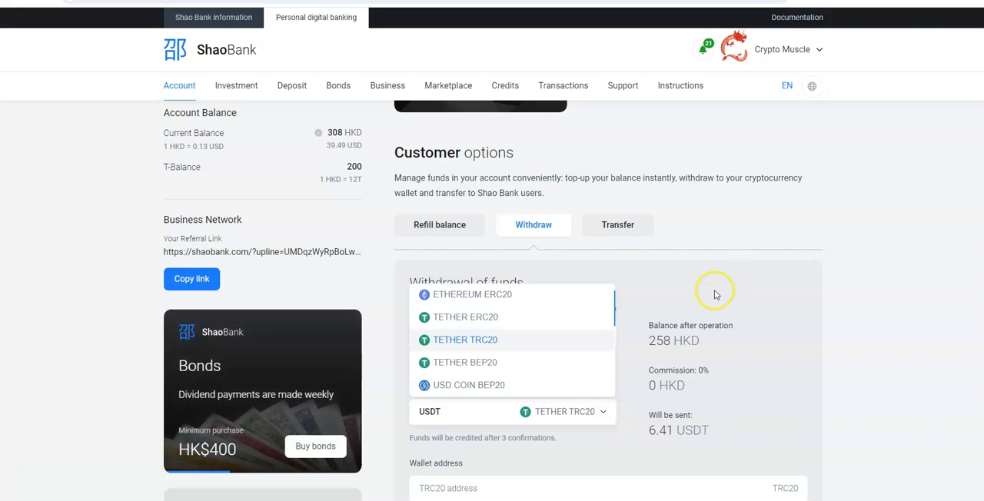
# Step: Withdraw 308 HKD via Tether TRC20, giving 39.4856 USDT to send
pyautogui.click(464, 339)
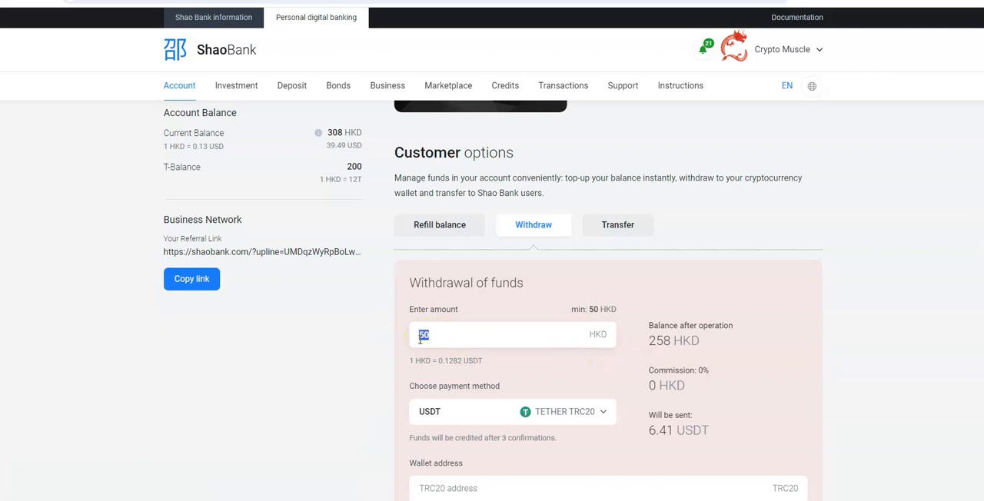
pyautogui.write('308')
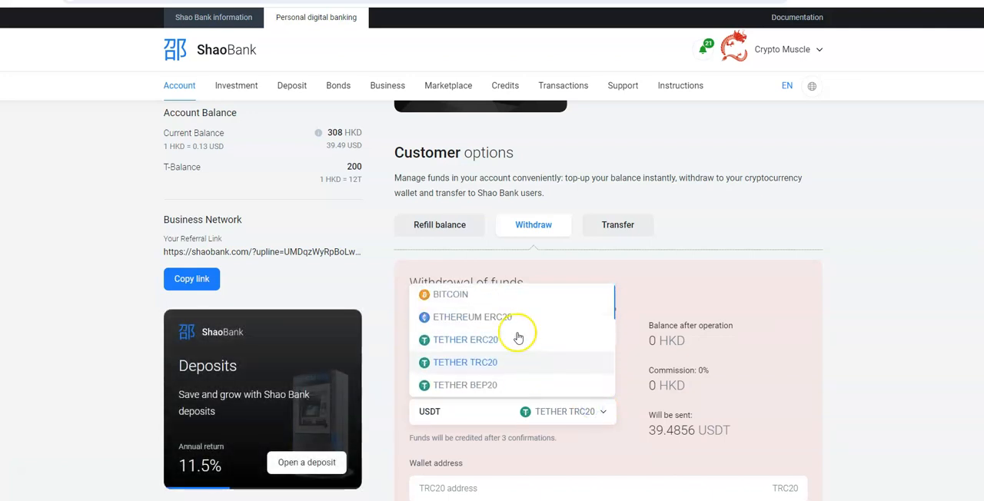
pyautogui.click(450, 294)
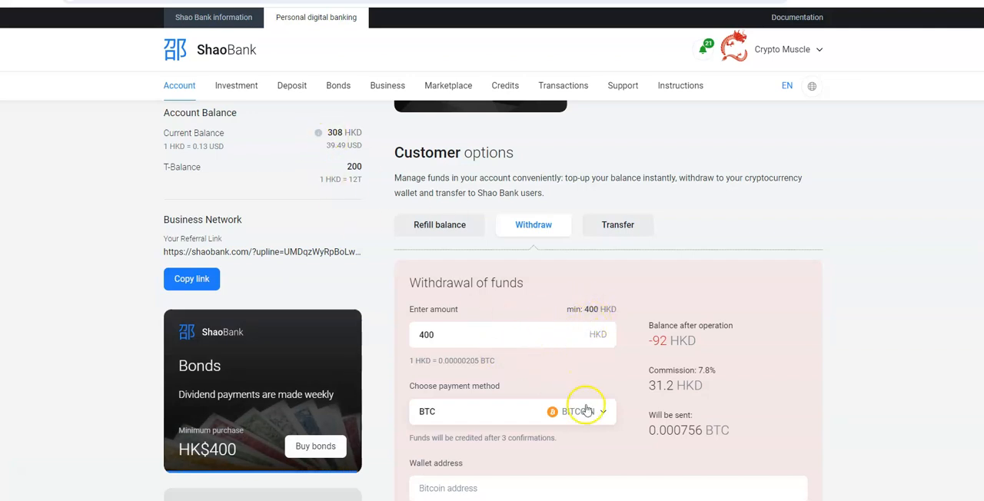
pyautogui.click(578, 412)
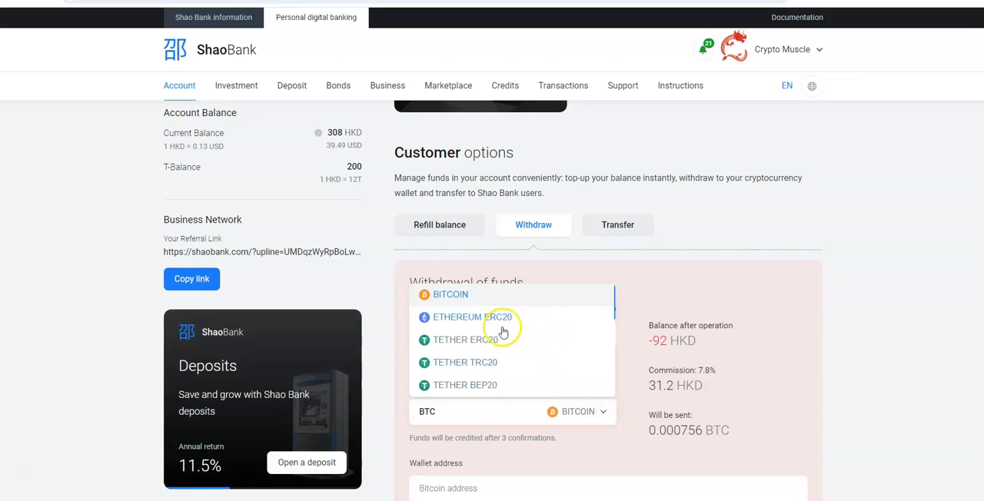
pyautogui.click(464, 362)
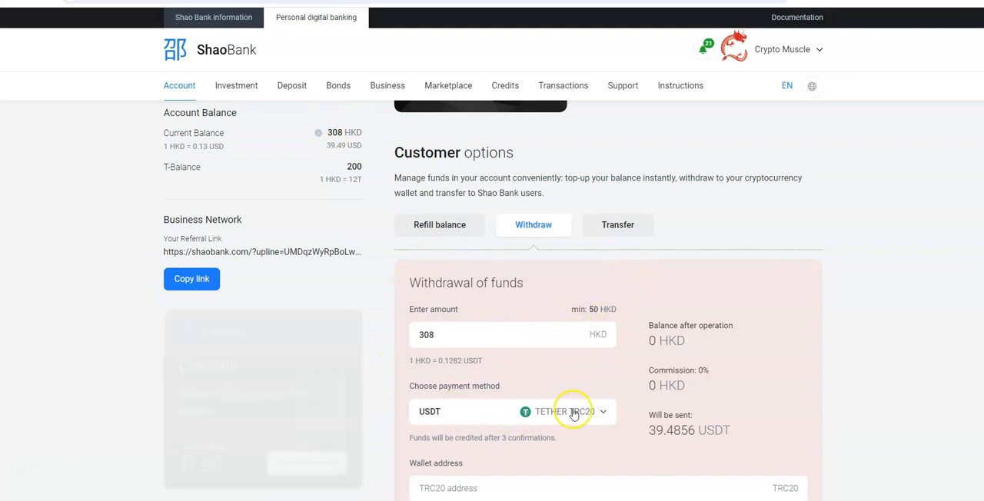
# Step: Enter a TRC20 wallet address in the withdrawal form's Wallet address field
pyautogui.scroll(-3)
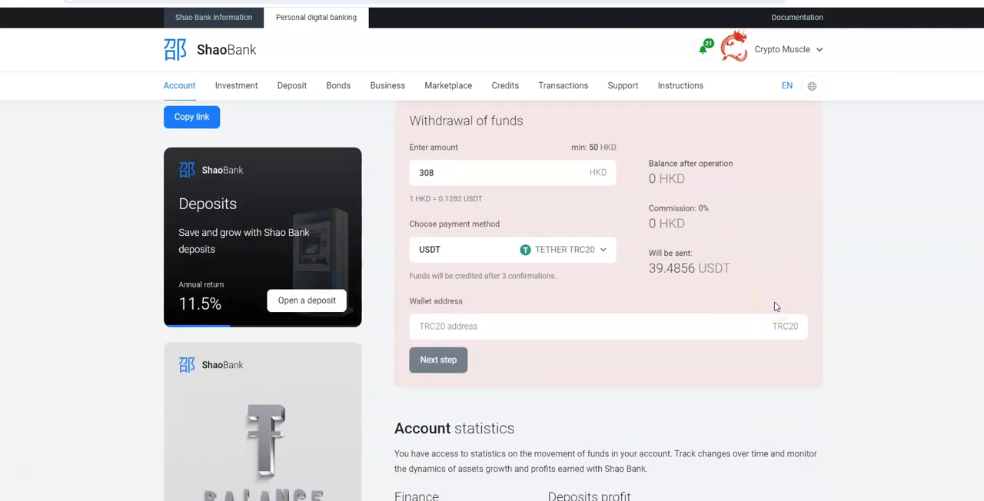
pyautogui.moveTo(142, 419)
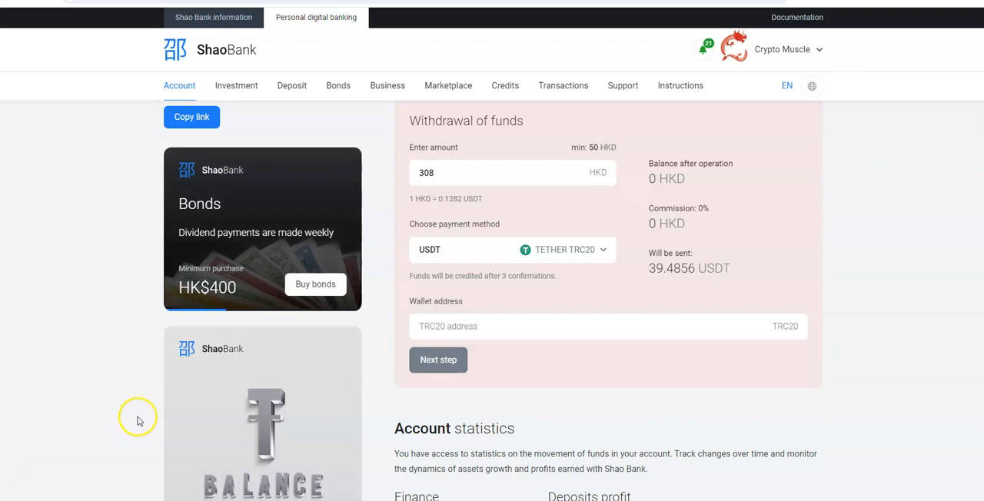
pyautogui.moveTo(780, 326)
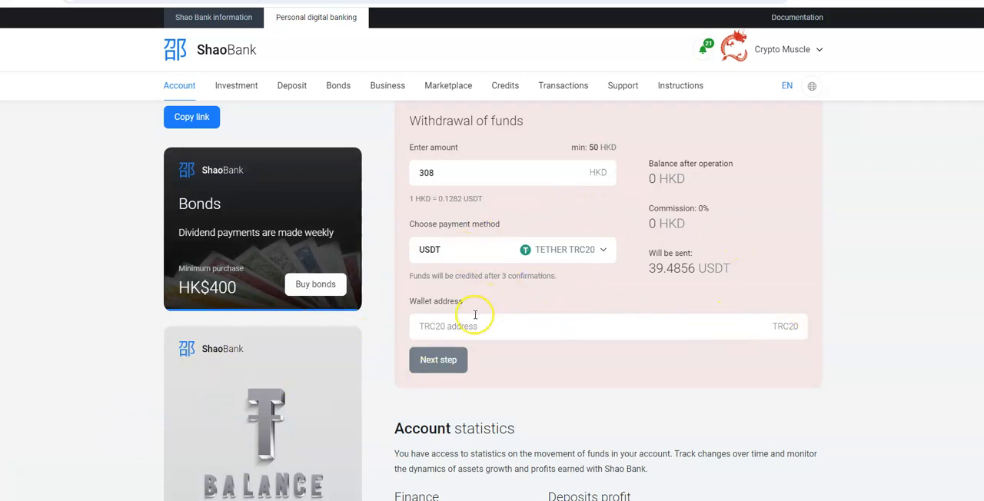
pyautogui.click(438, 360)
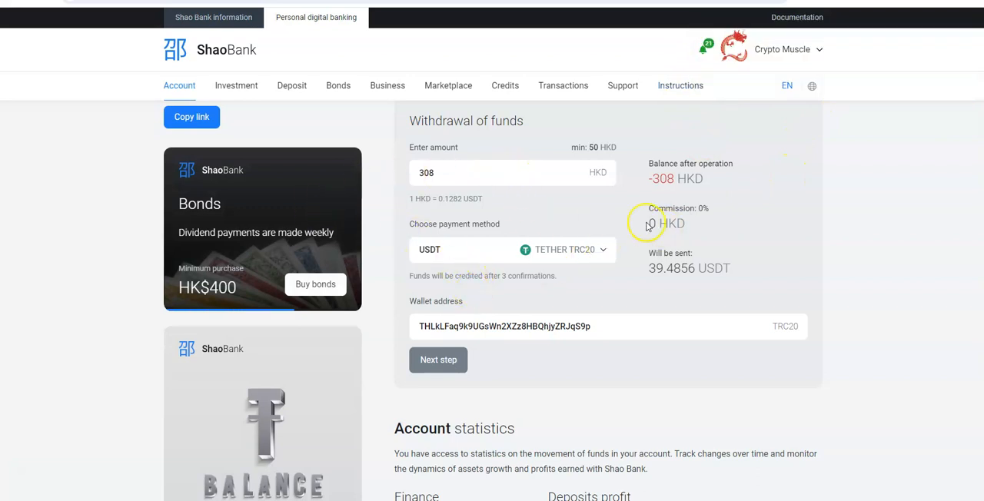
pyautogui.moveTo(541, 201)
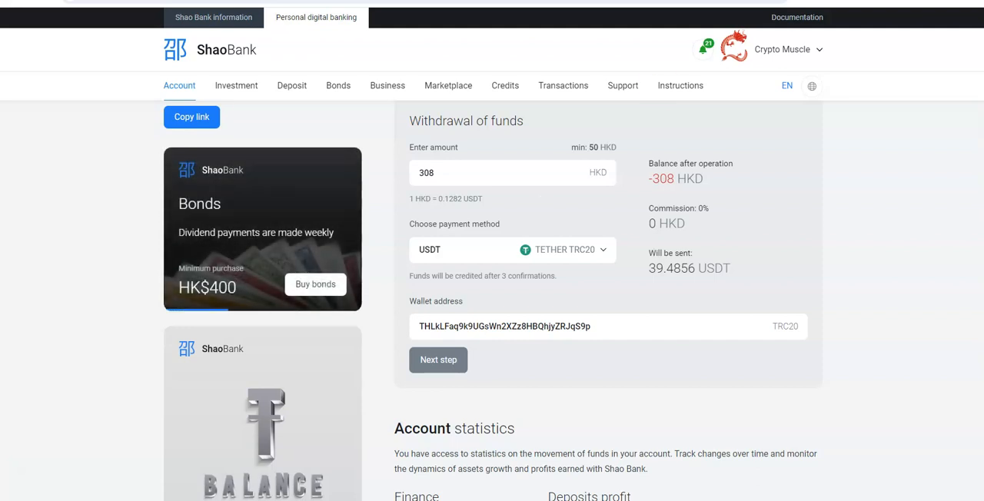
pyautogui.moveTo(869, 36)
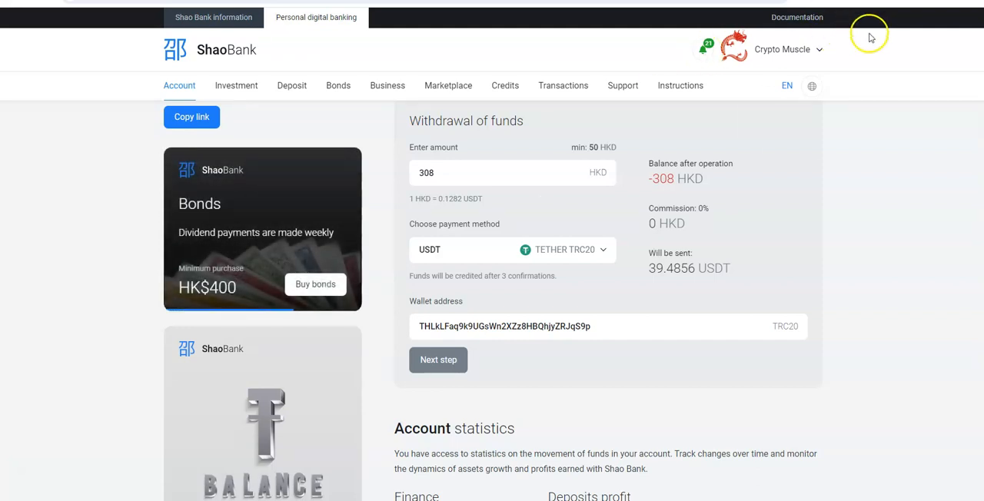
pyautogui.moveTo(669, 192)
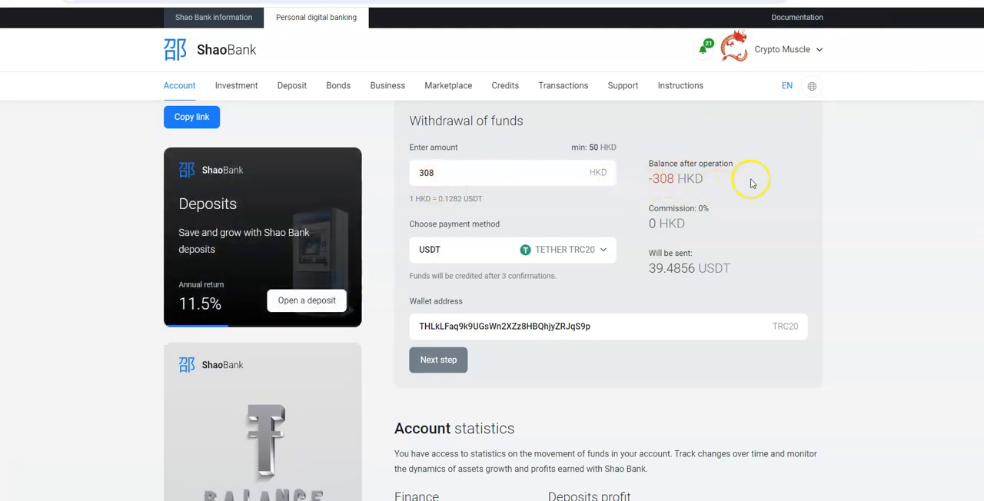
pyautogui.moveTo(625, 295)
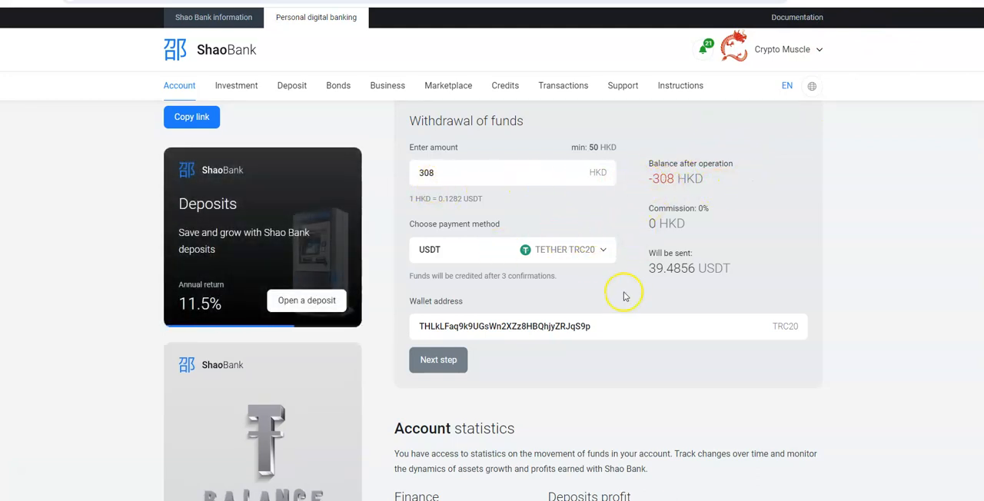
# Step: Review Account statistics: 8,000 HKD deposited, 4,592 HKD withdrawn, and recent 308 HKD withdrawals
pyautogui.scroll(-3)
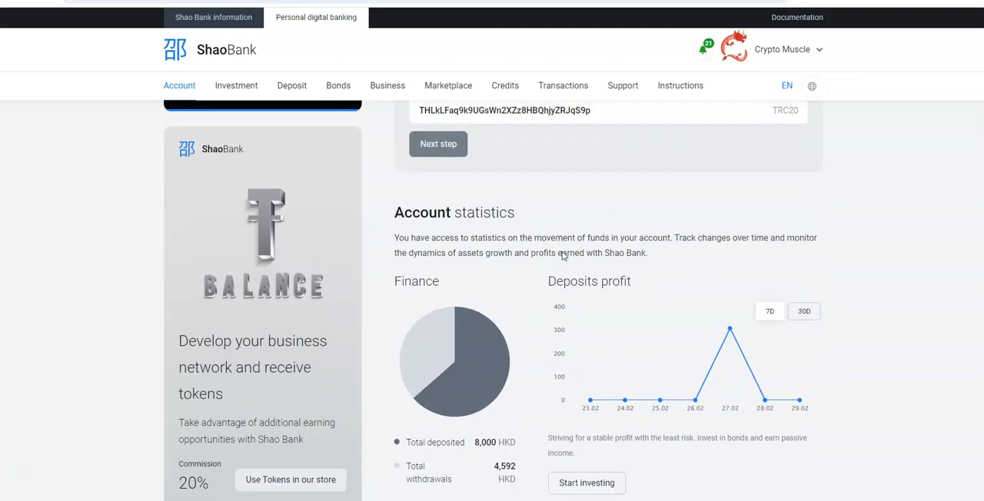
pyautogui.scroll(-3)
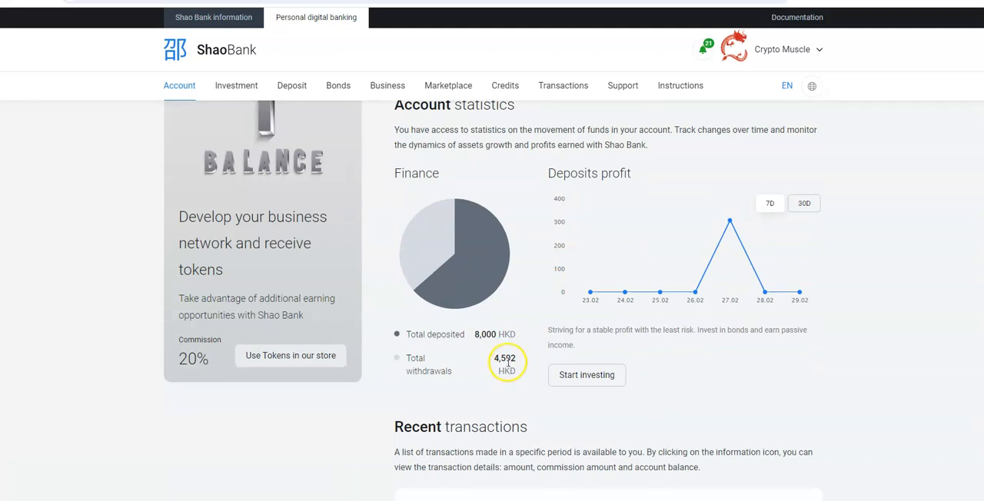
pyautogui.scroll(-3)
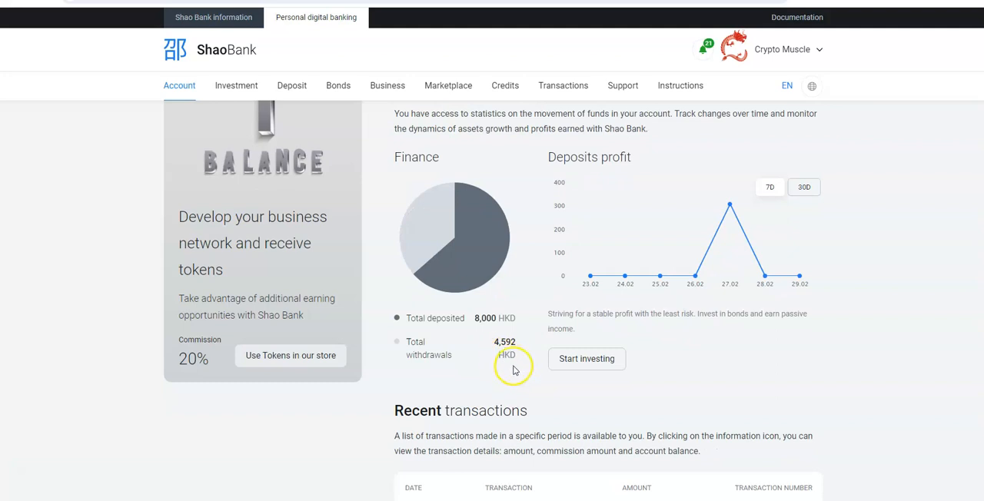
pyautogui.moveTo(489, 346)
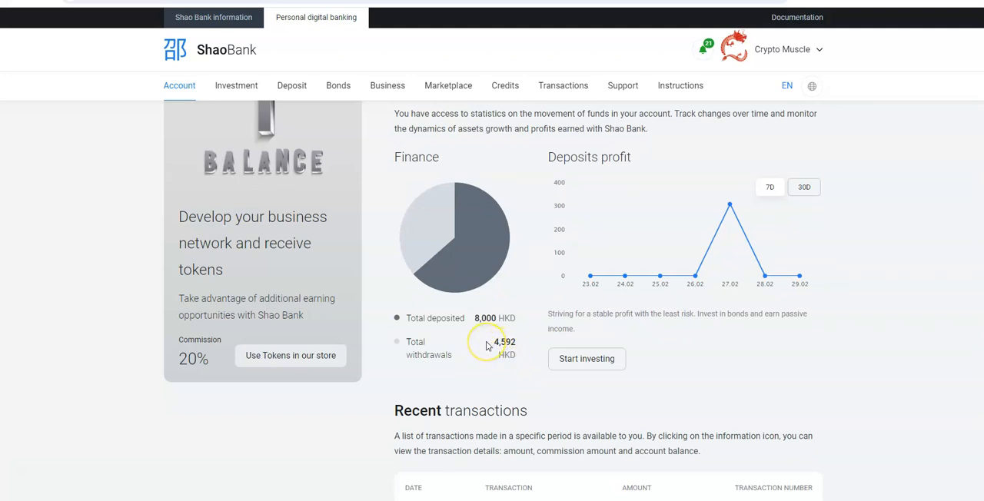
pyautogui.scroll(-3)
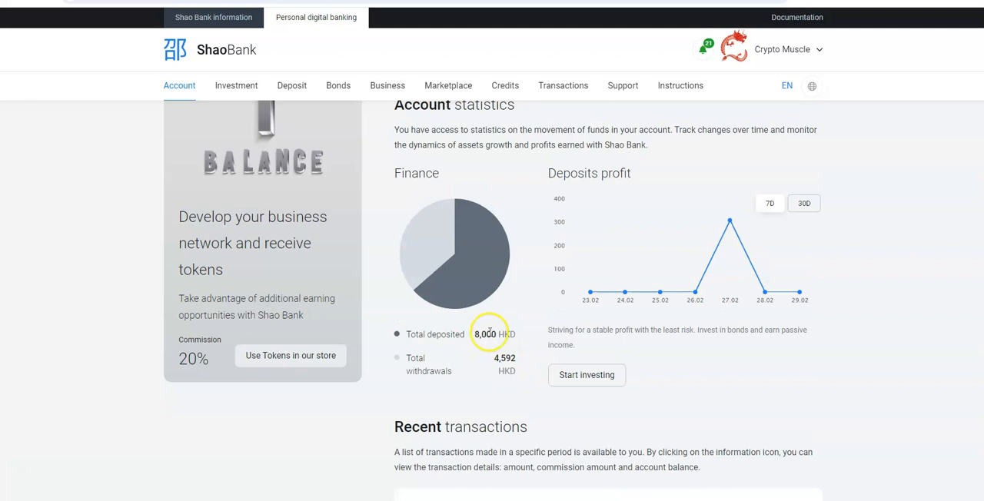
pyautogui.scroll(-3)
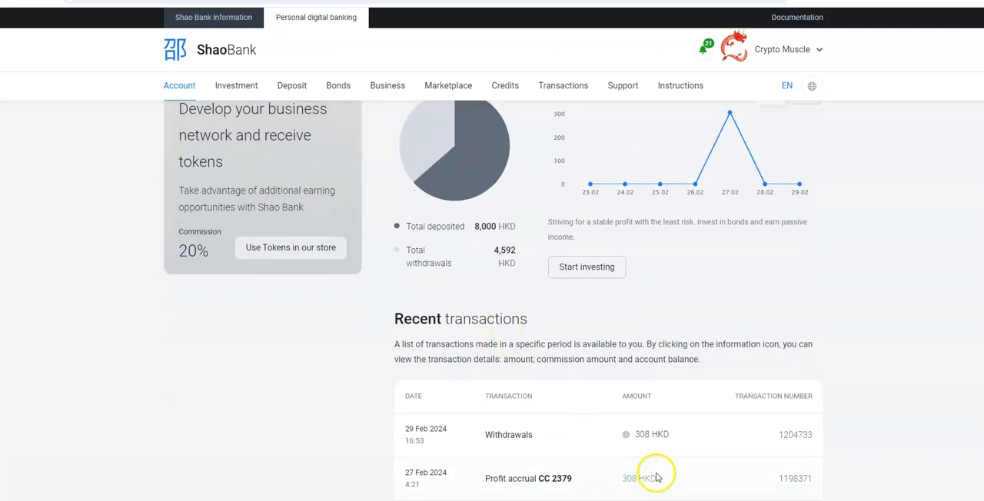
pyautogui.scroll(-3)
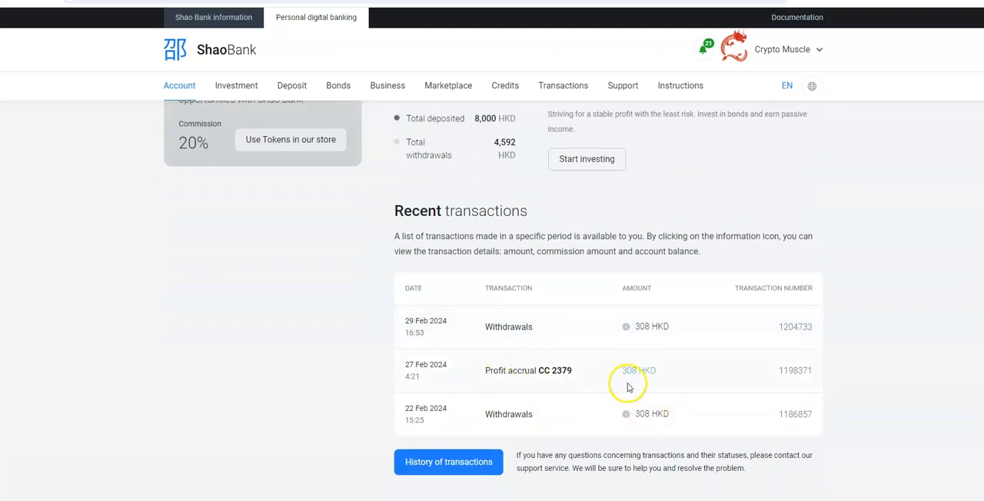
pyautogui.scroll(-3)
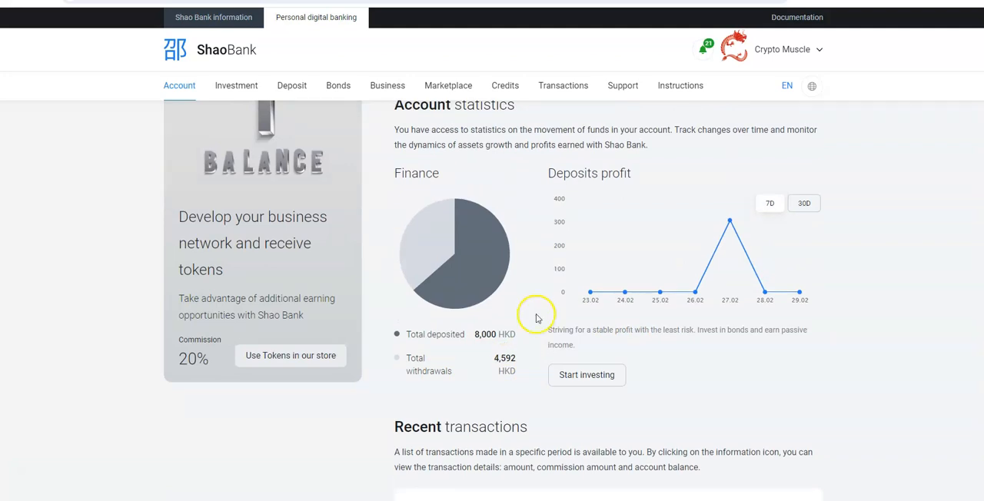
pyautogui.moveTo(585, 298)
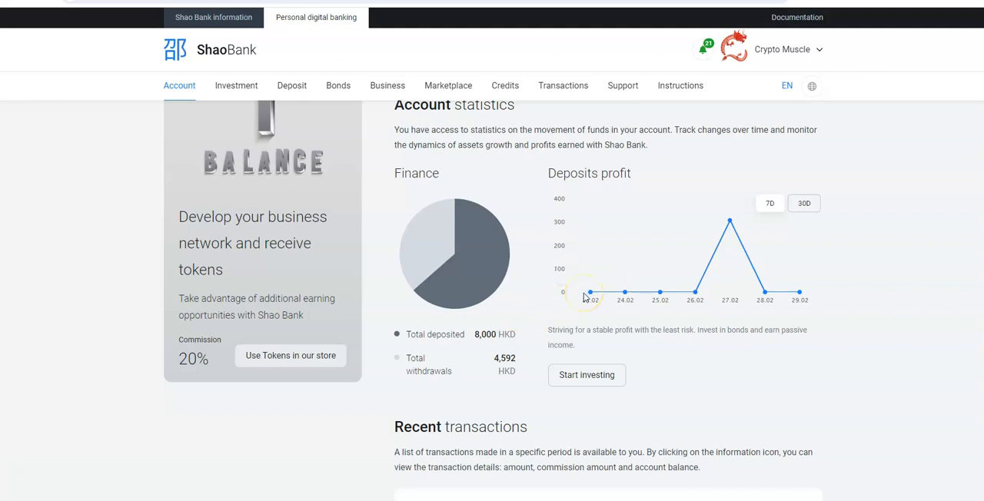
pyautogui.scroll(-3)
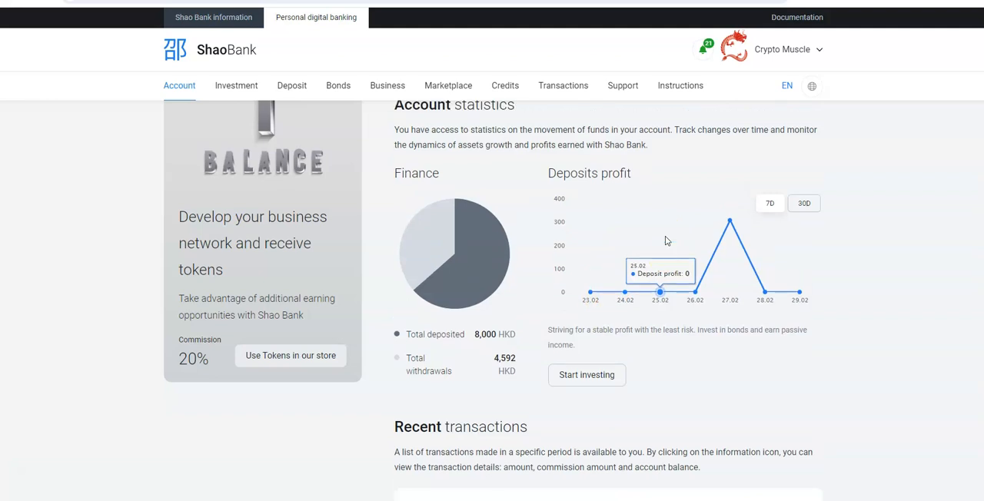
pyautogui.moveTo(695, 292)
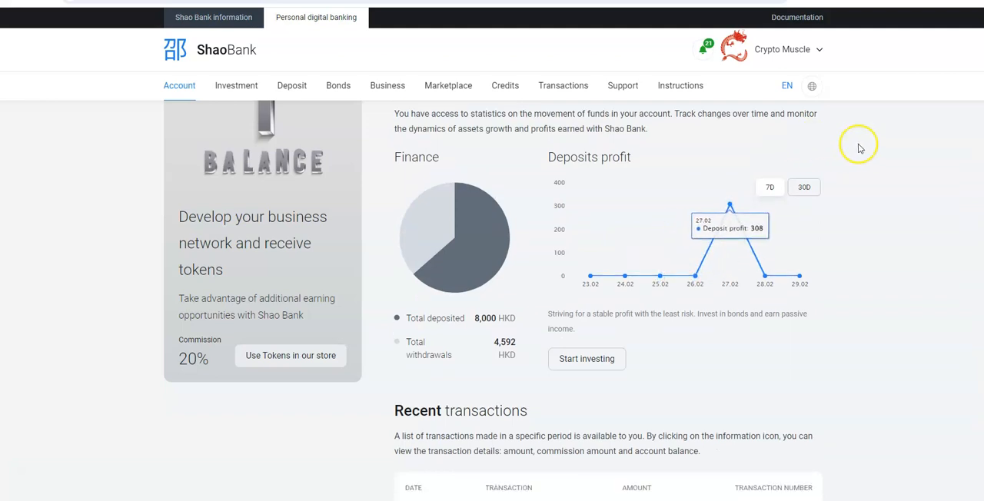
pyautogui.moveTo(906, 153)
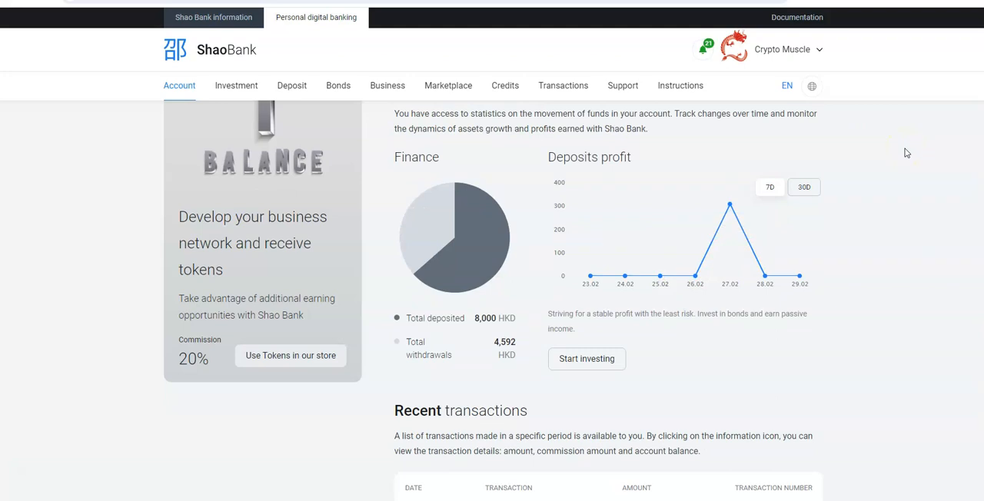
pyautogui.scroll(3)
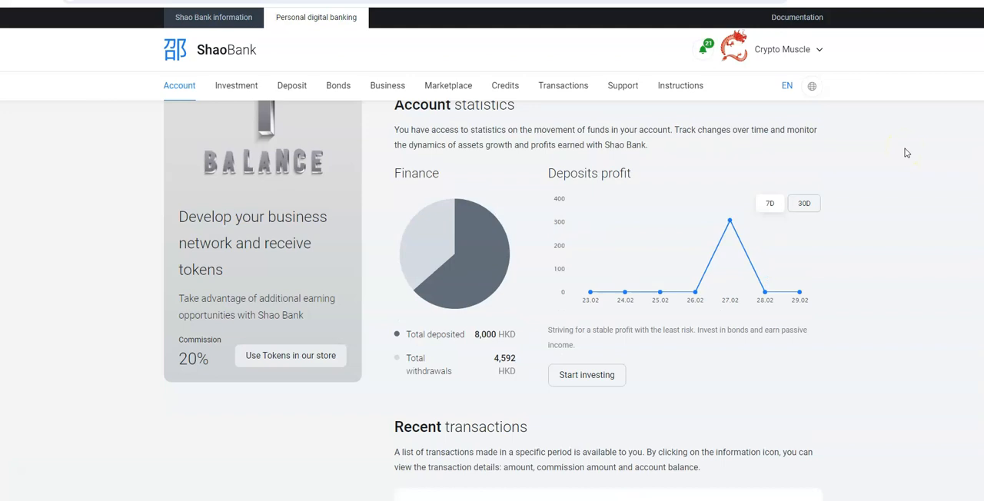
pyautogui.scroll(-3)
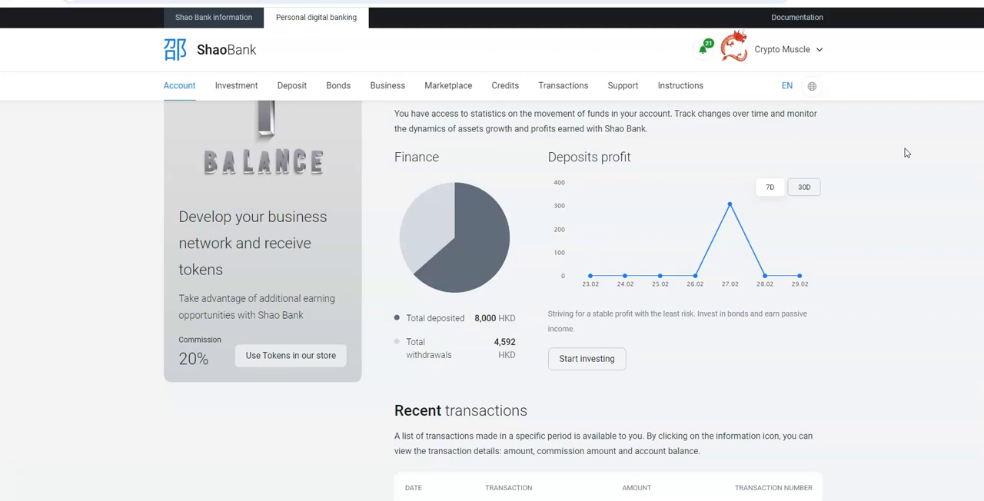
pyautogui.scroll(3)
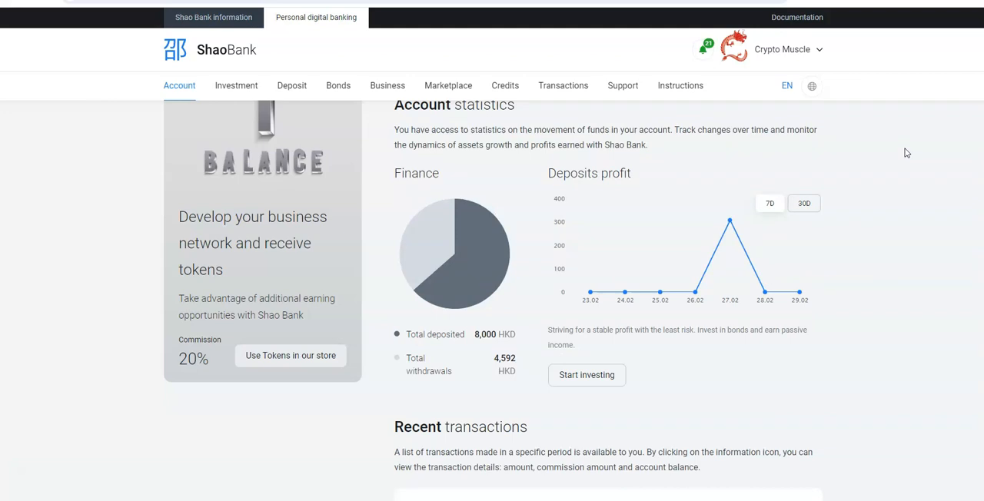
pyautogui.scroll(-3)
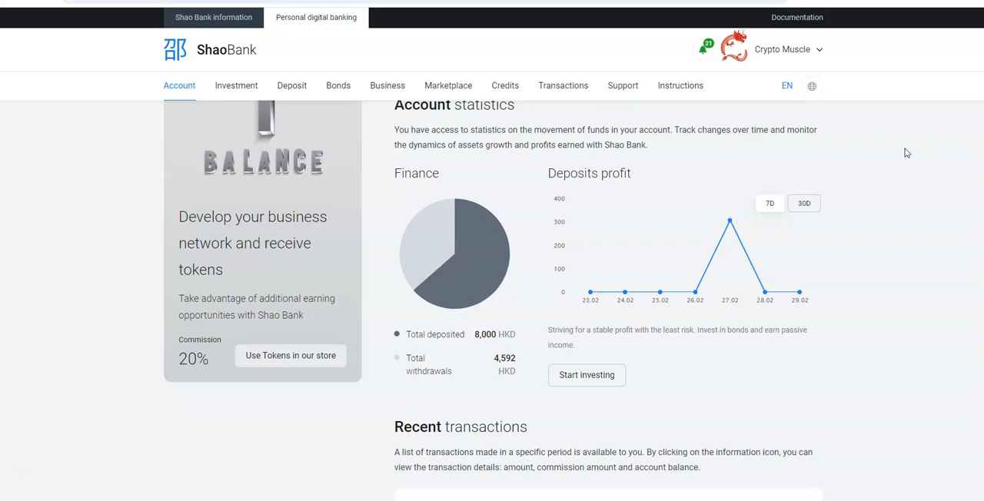
pyautogui.scroll(-3)
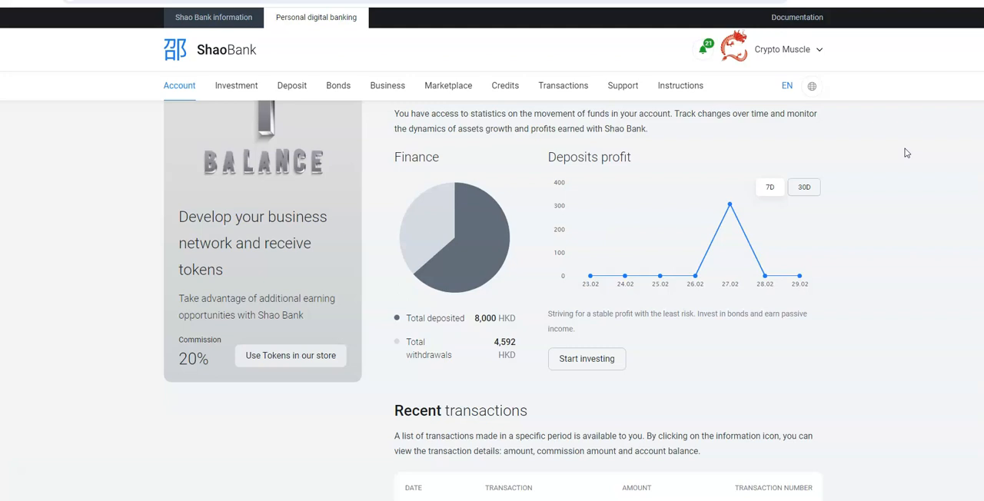
pyautogui.scroll(3)
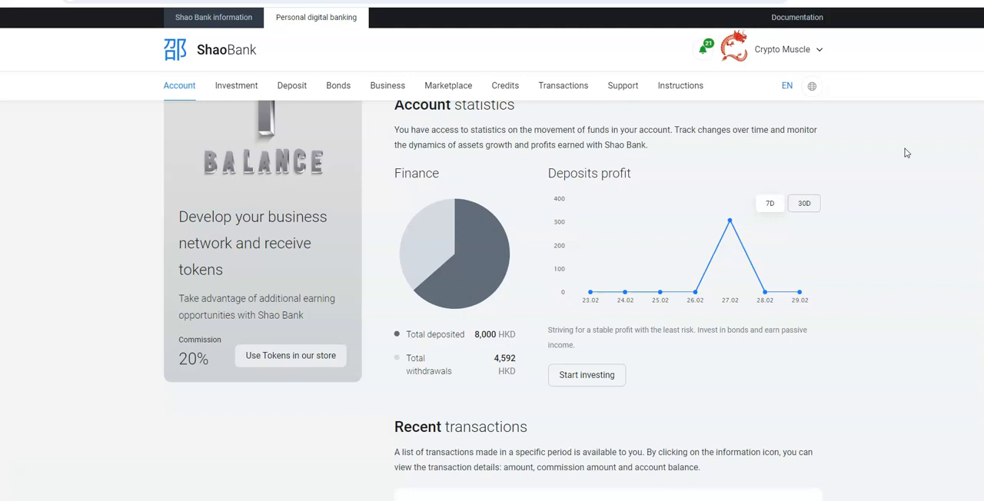
pyautogui.scroll(-3)
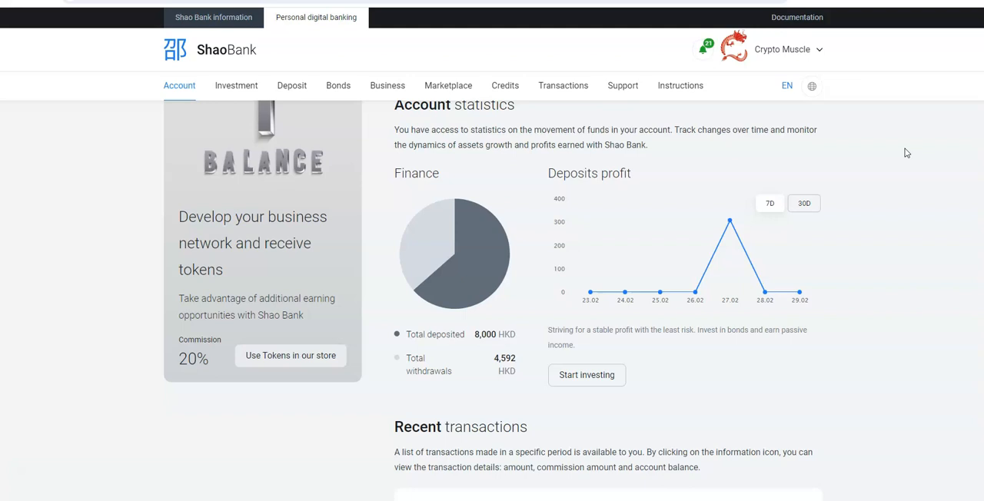
pyautogui.scroll(-3)
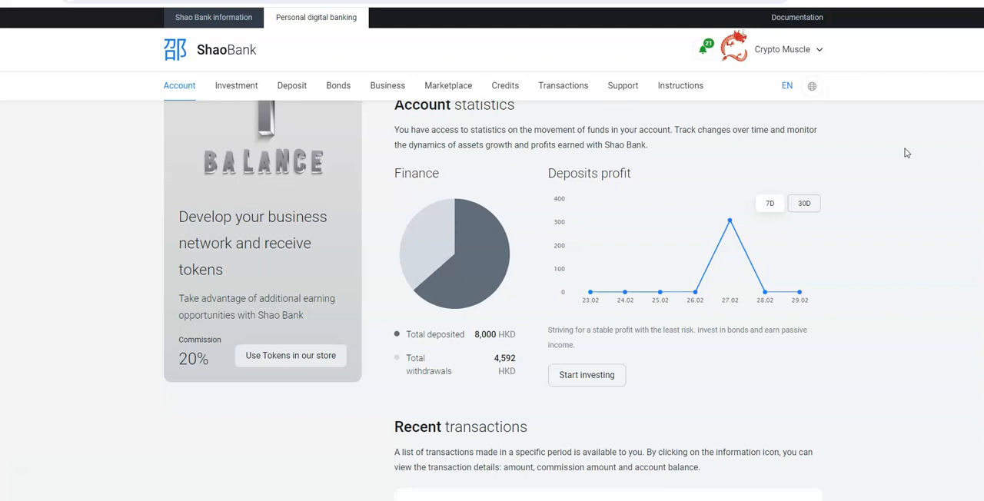
pyautogui.scroll(-3)
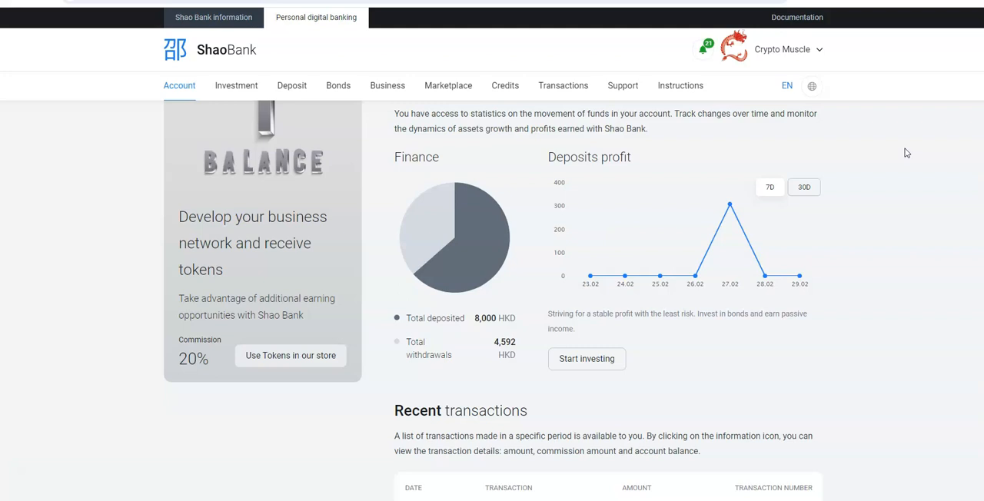
pyautogui.scroll(3)
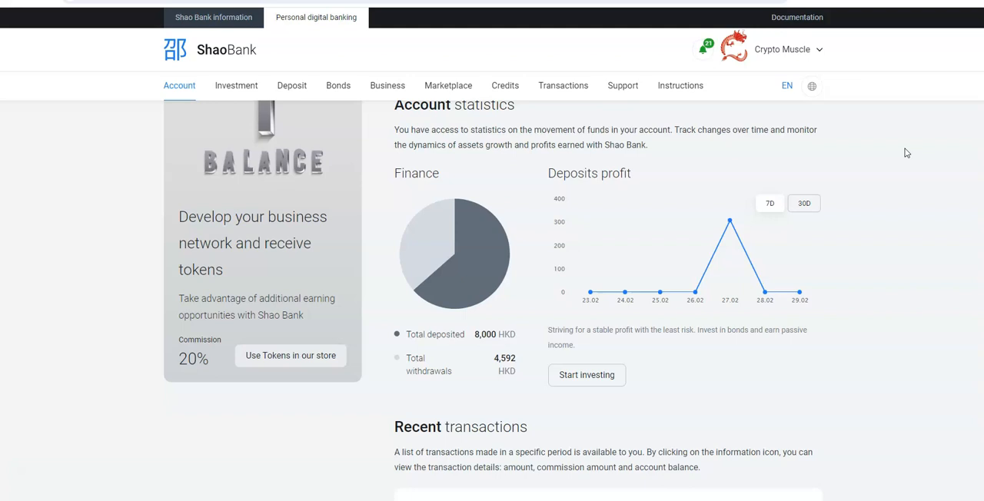
pyautogui.scroll(-3)
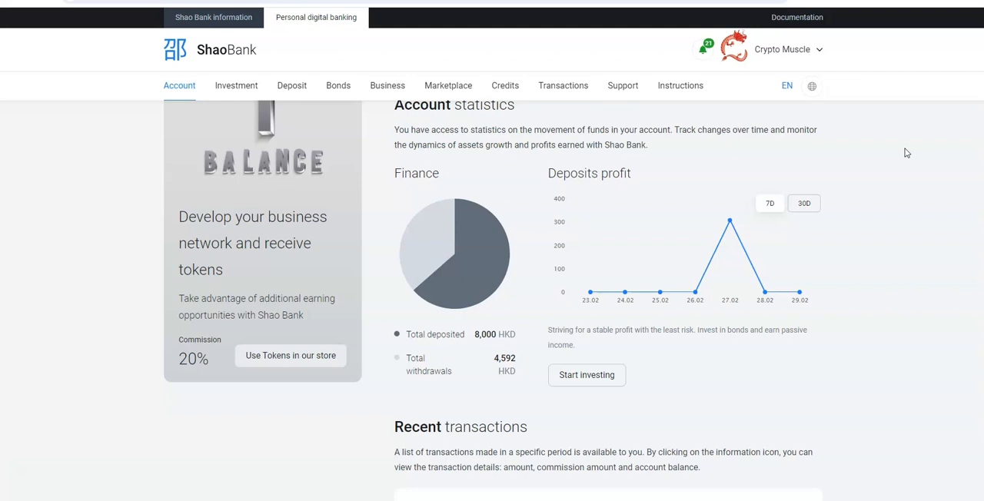
pyautogui.scroll(-3)
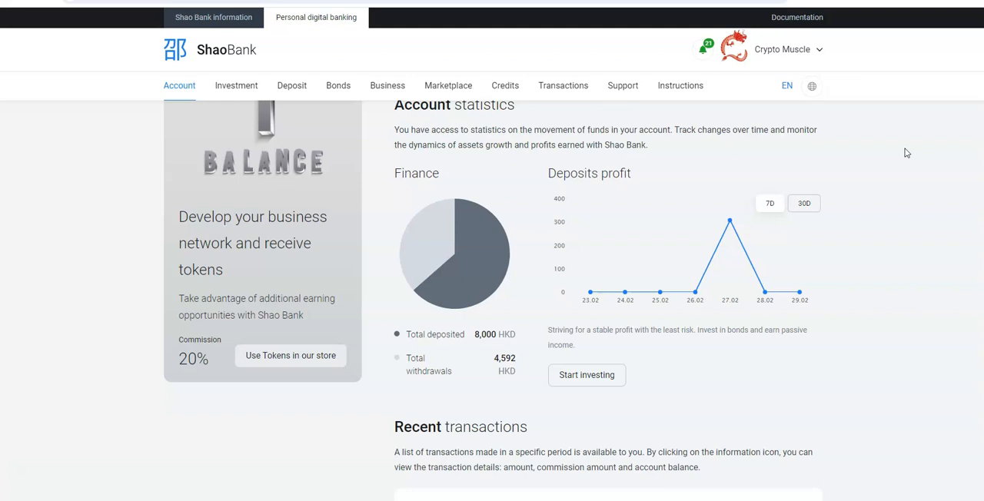
pyautogui.scroll(-3)
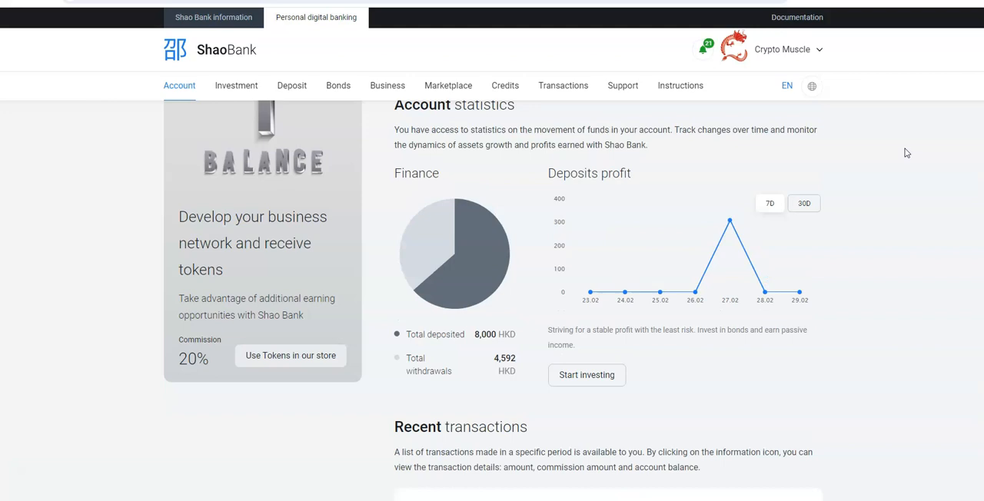
pyautogui.scroll(-3)
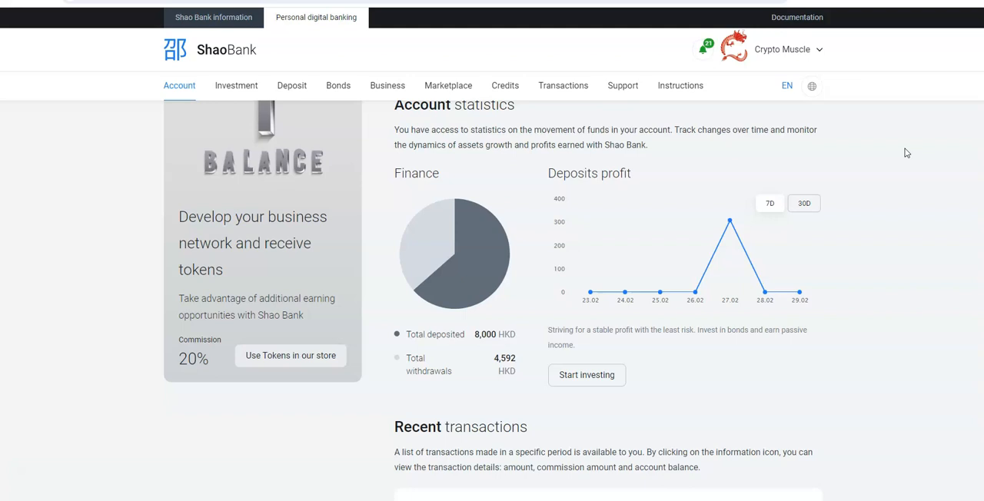
pyautogui.scroll(-3)
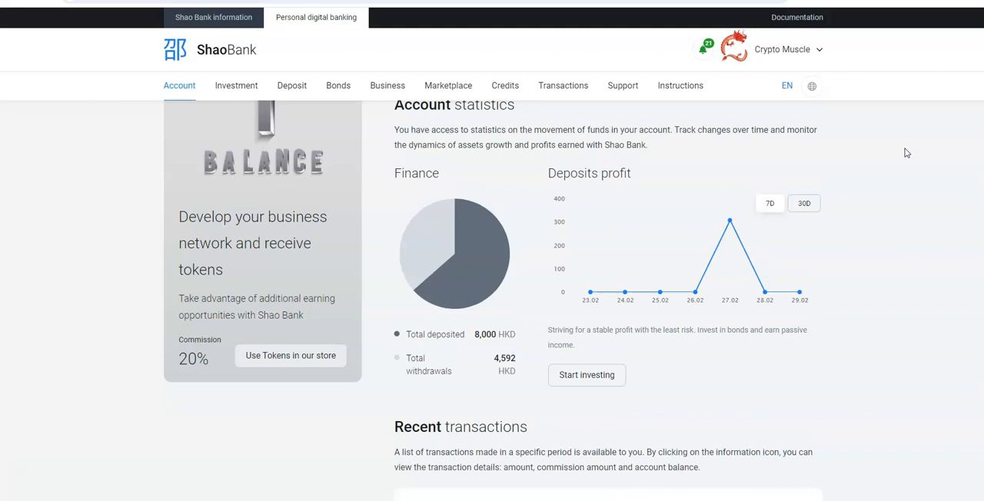
pyautogui.scroll(-3)
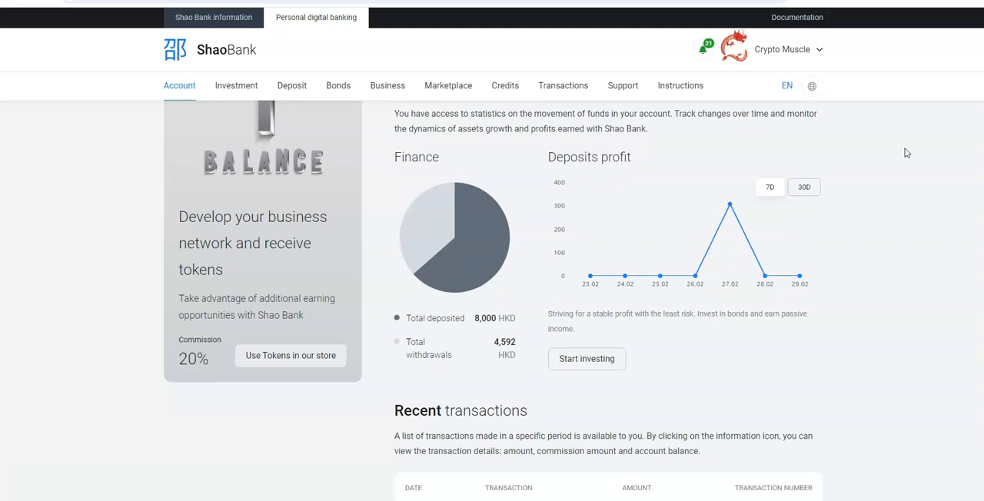
pyautogui.scroll(-3)
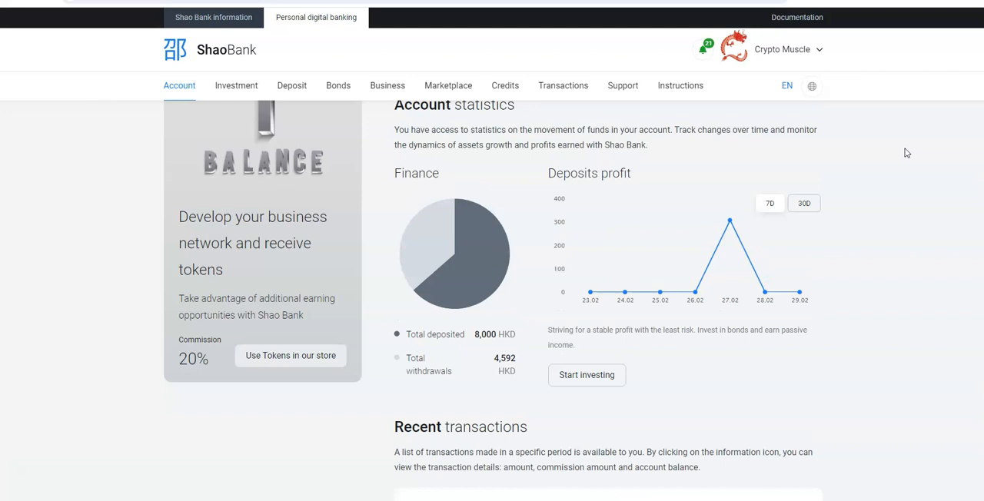
pyautogui.scroll(-3)
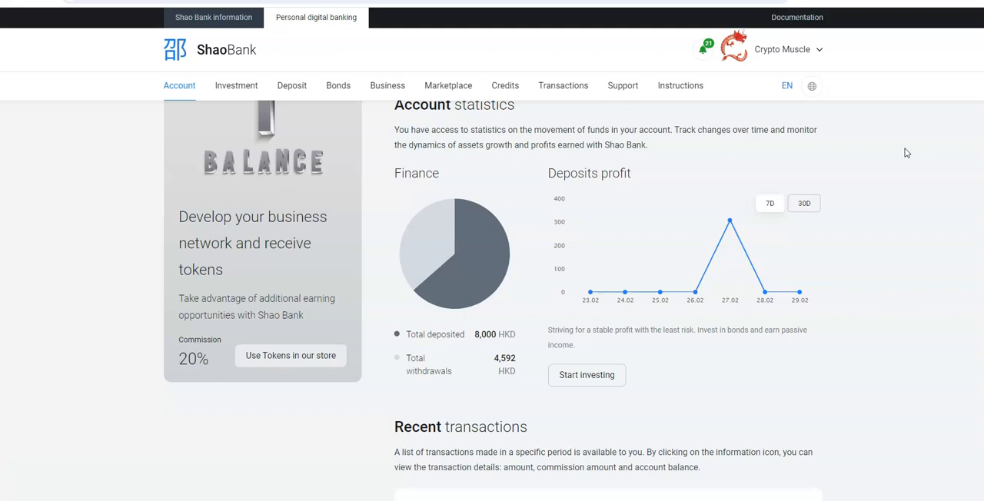
pyautogui.scroll(-3)
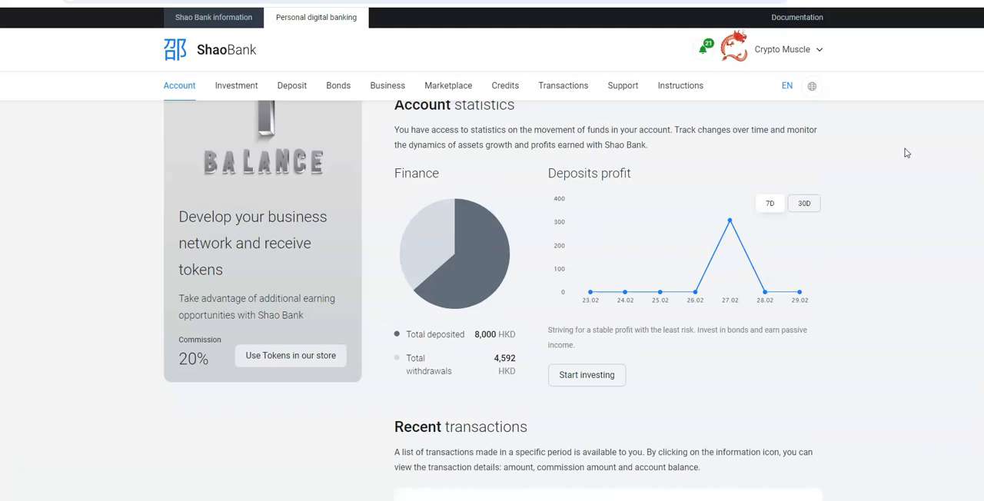
pyautogui.scroll(-3)
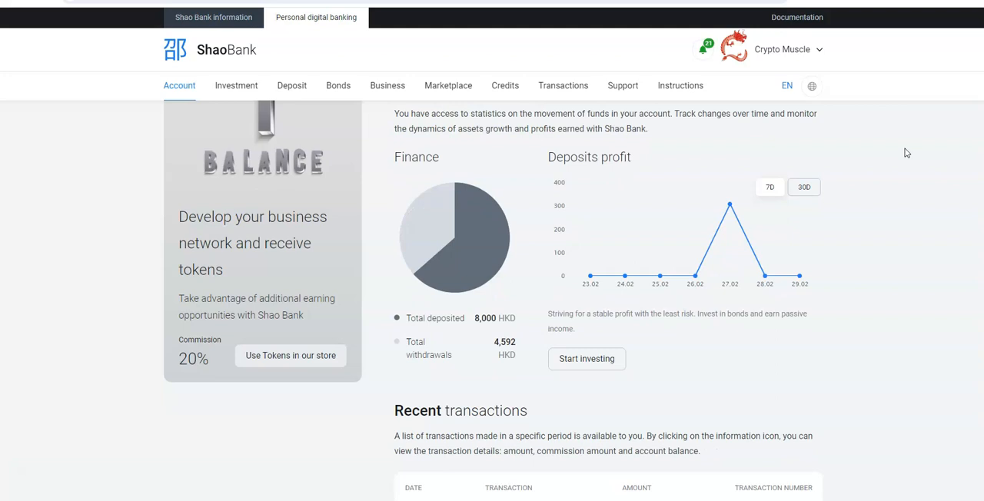
pyautogui.scroll(3)
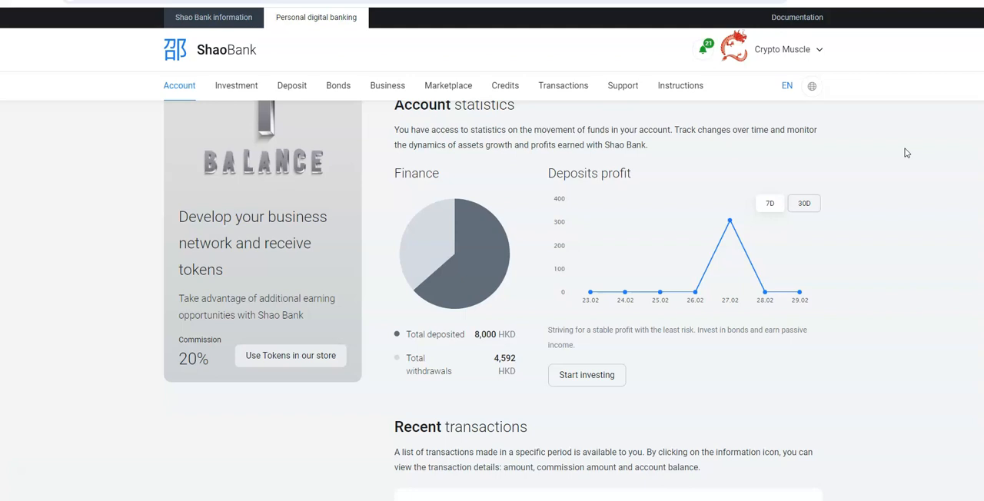
pyautogui.scroll(-3)
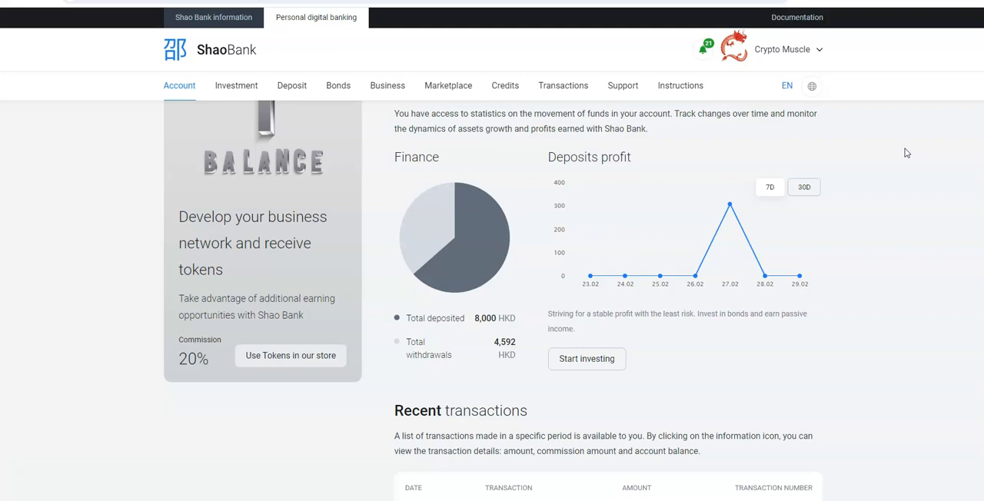
pyautogui.scroll(-3)
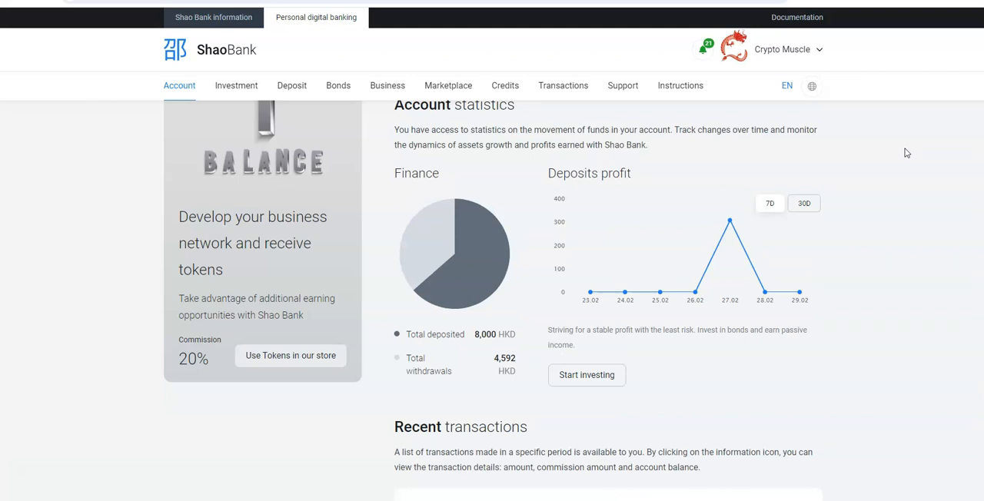
pyautogui.scroll(-3)
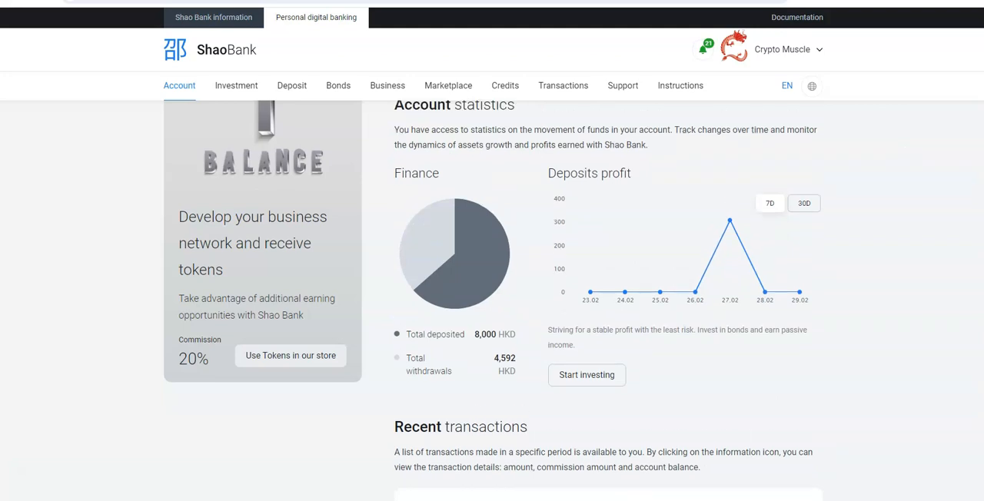
pyautogui.moveTo(880, 6)
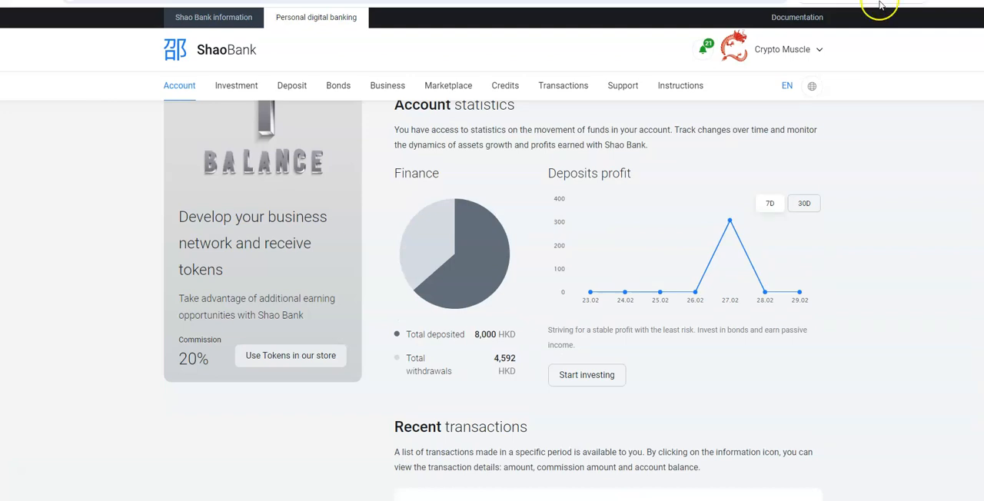
pyautogui.moveTo(677, 103)
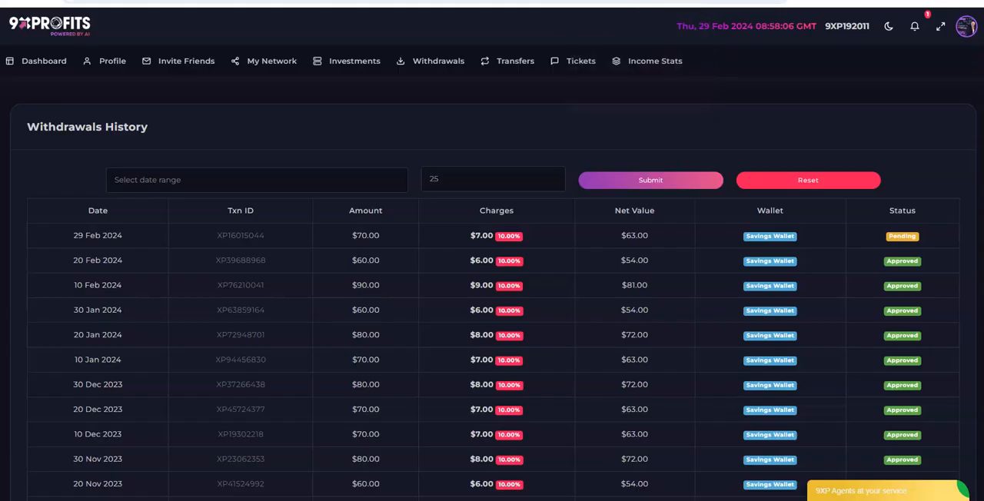
pyautogui.moveTo(73, 235)
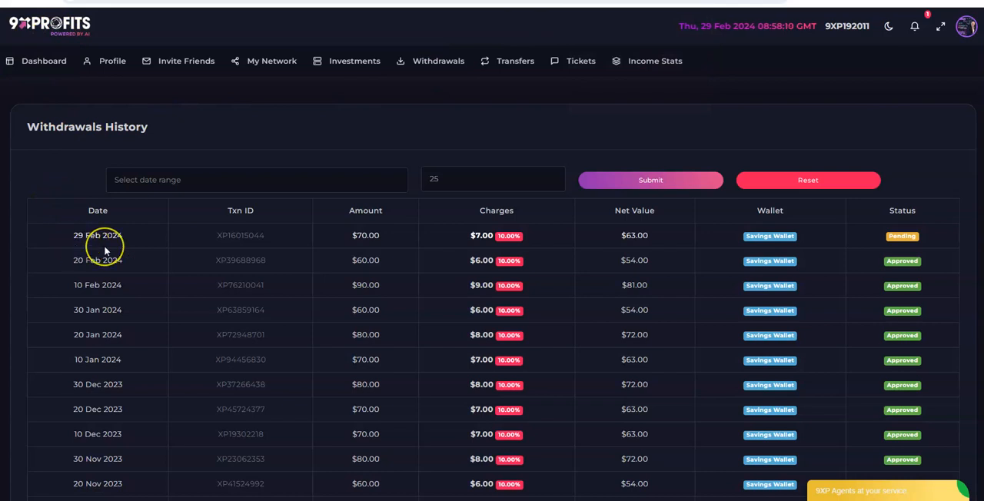
pyautogui.moveTo(166, 264)
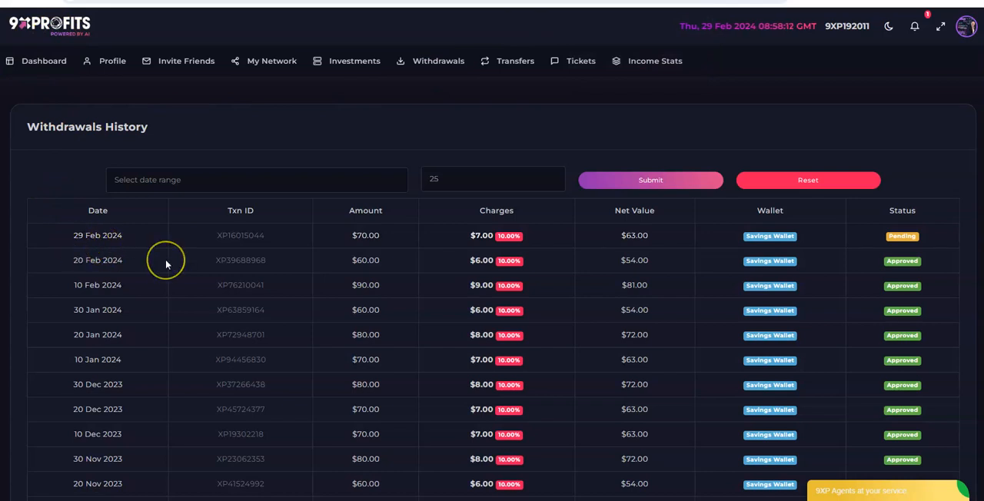
pyautogui.moveTo(539, 154)
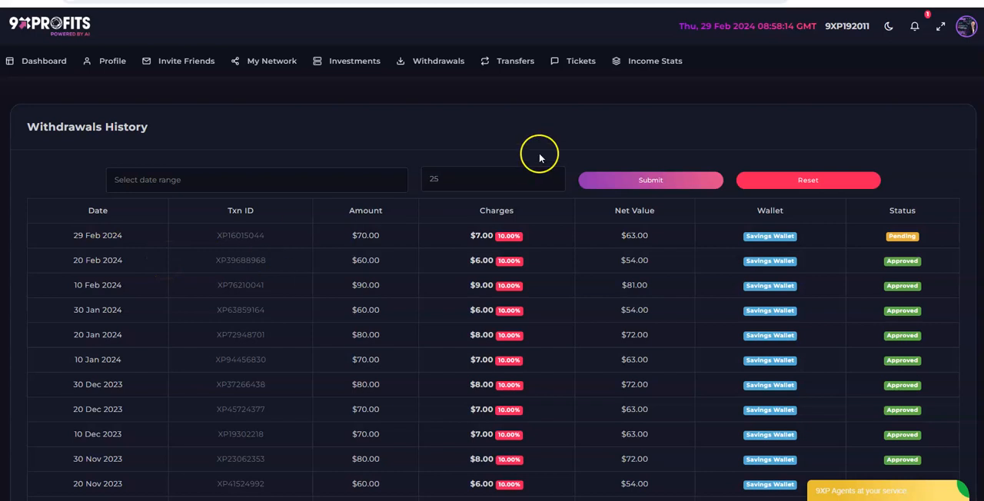
pyautogui.moveTo(557, 115)
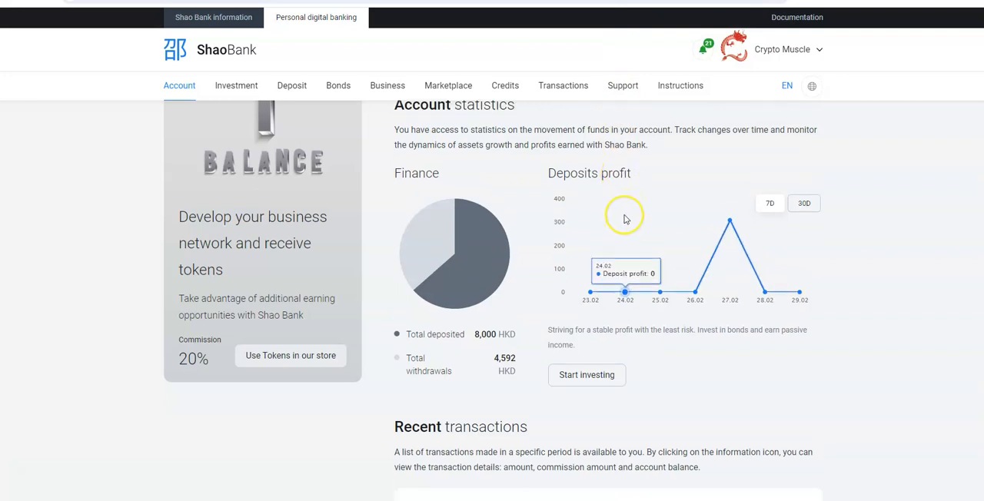
pyautogui.moveTo(625, 219)
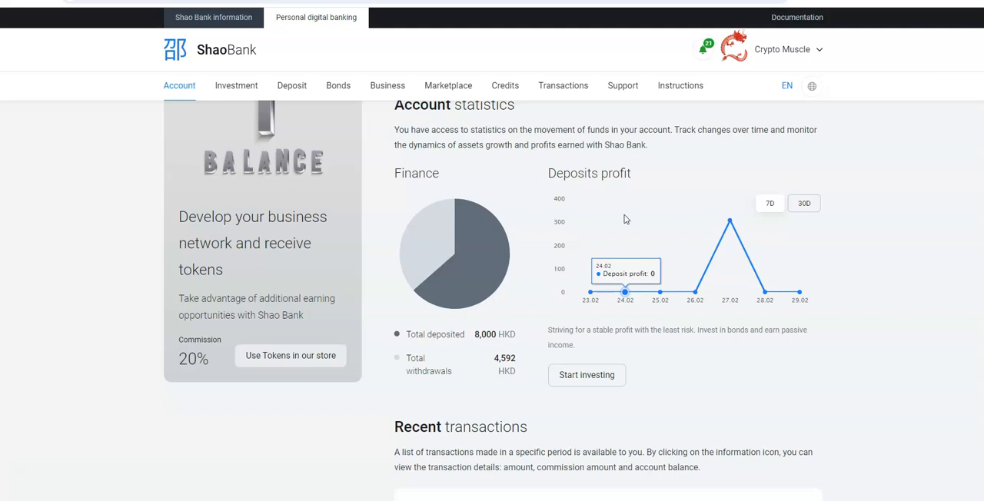
# Step: Return to ShaoBank's account statistics showing 8,000 HKD deposited and 4,592 HKD withdrawn
pyautogui.scroll(-3)
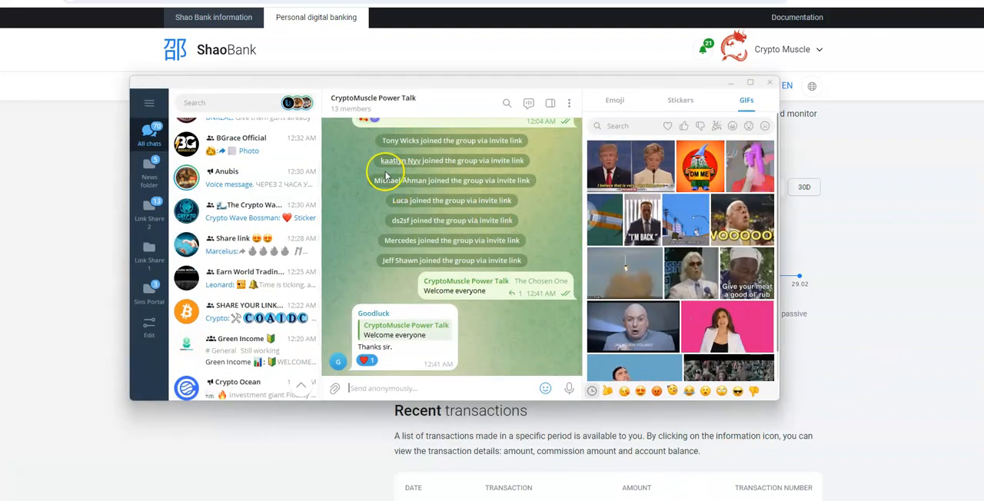
# Step: Browse the CryptoMuscle Power Talk chat down to Goodluck's 'Thanks sir.' reply
pyautogui.scroll(-3)
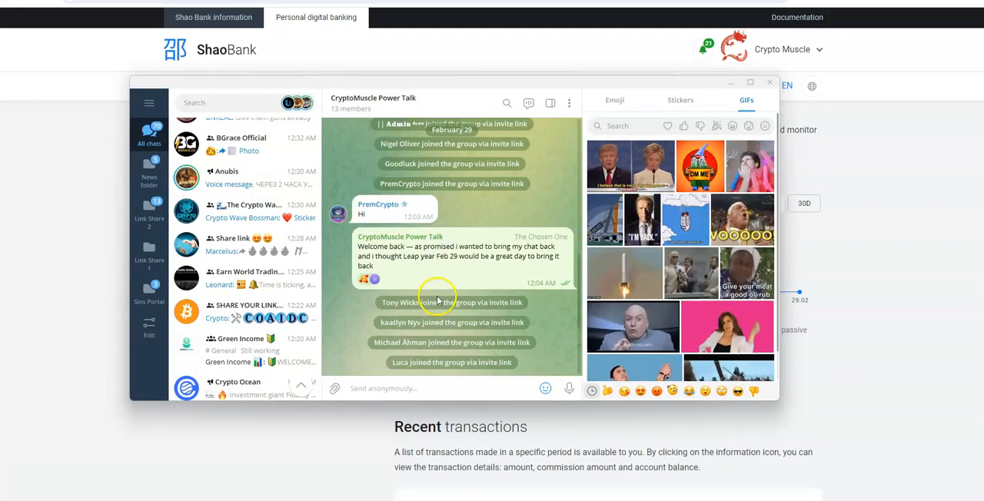
pyautogui.scroll(-3)
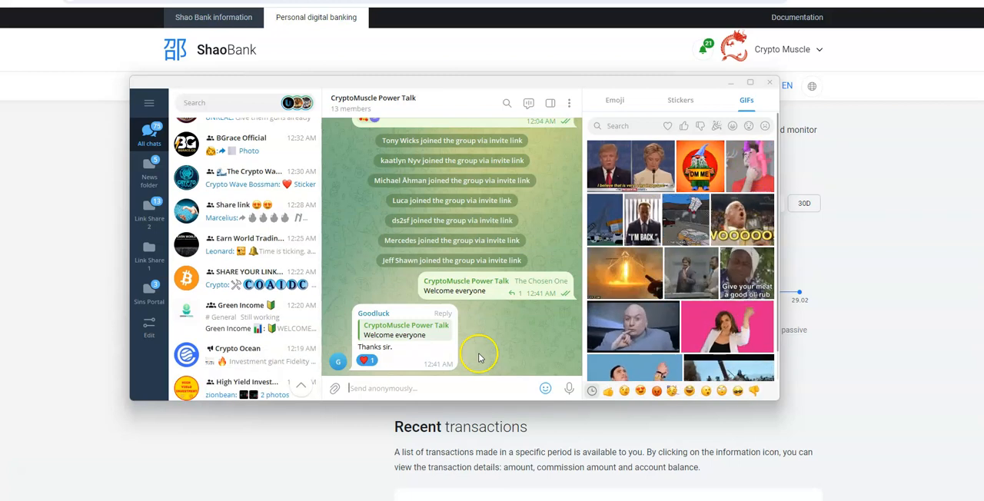
pyautogui.scroll(-3)
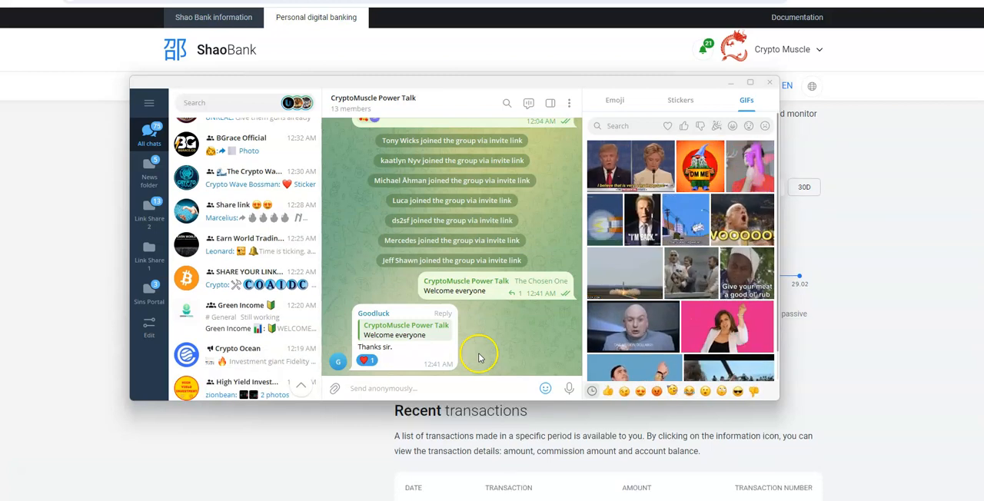